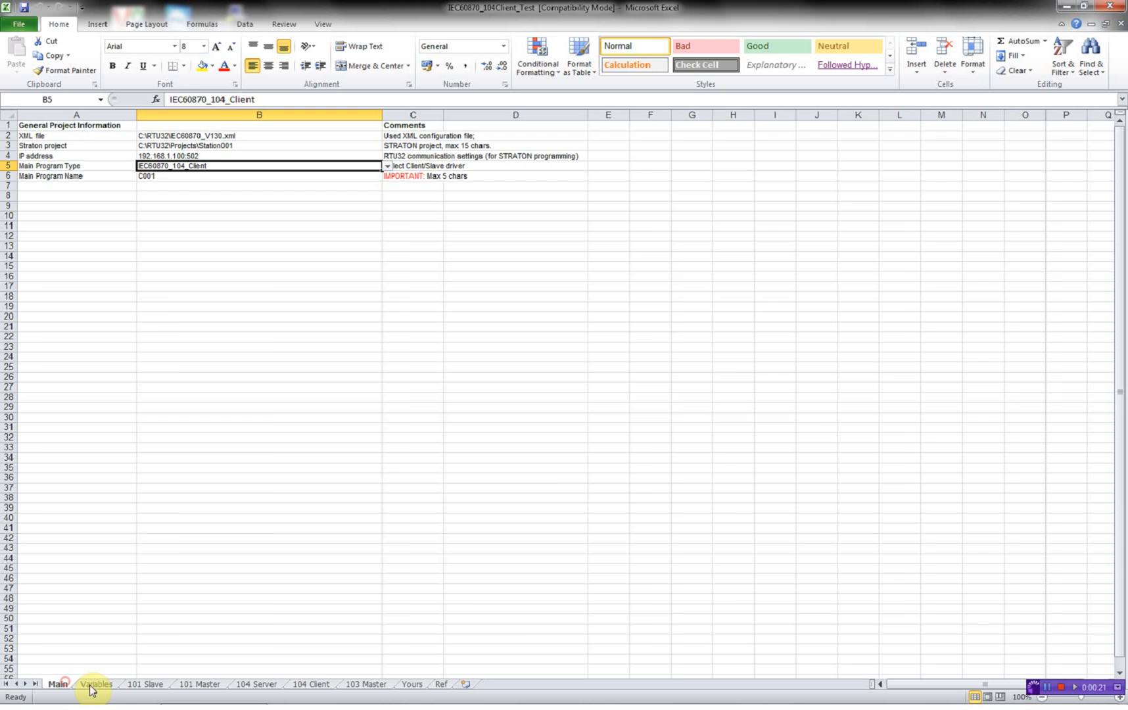
# - Review the 101 Slave, 101 Master and 104 Client parameter sheets, then return to Main
pyautogui.click(145, 684)
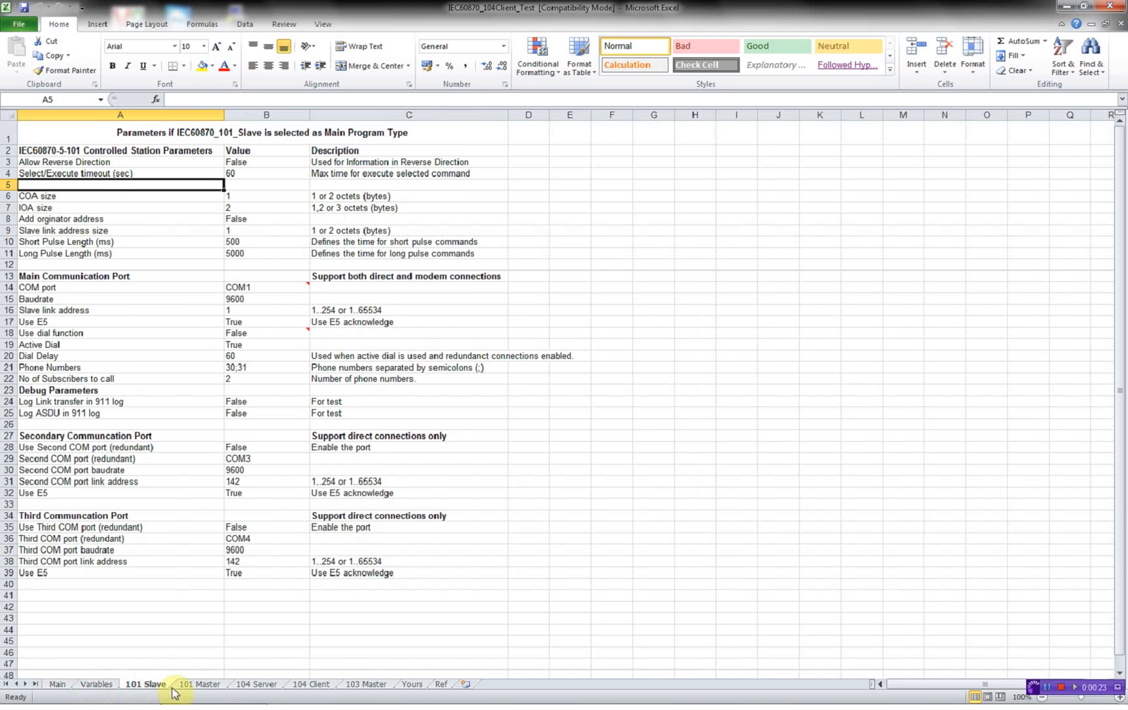
pyautogui.click(200, 684)
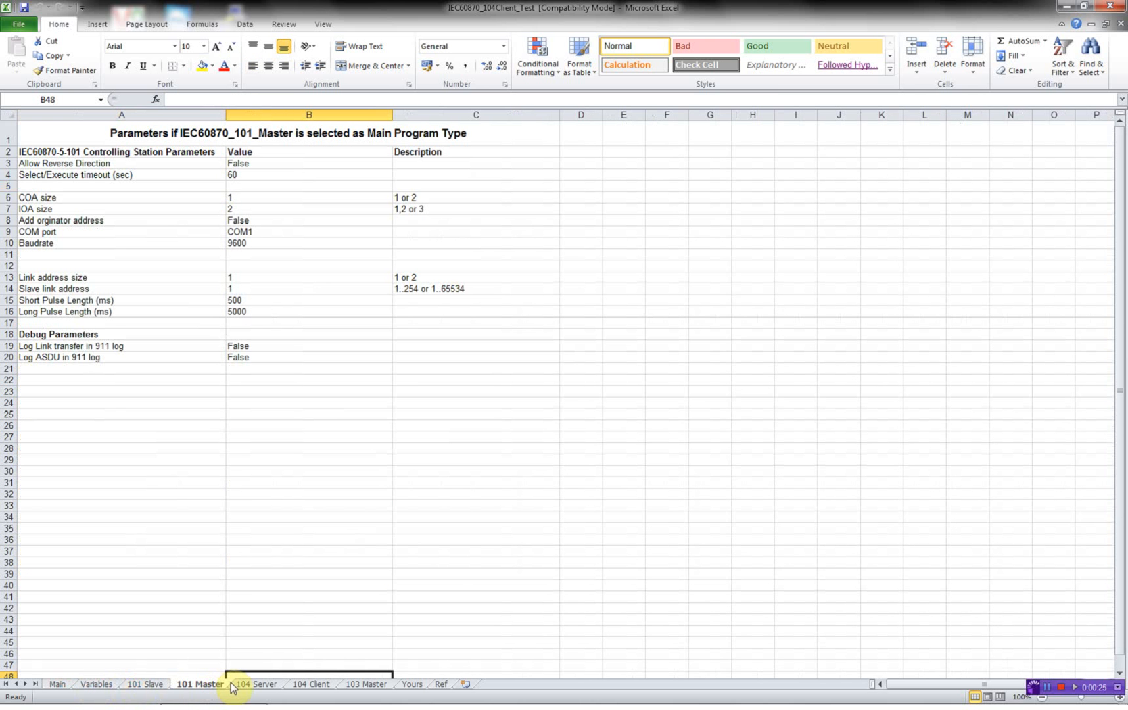
pyautogui.moveTo(54, 684)
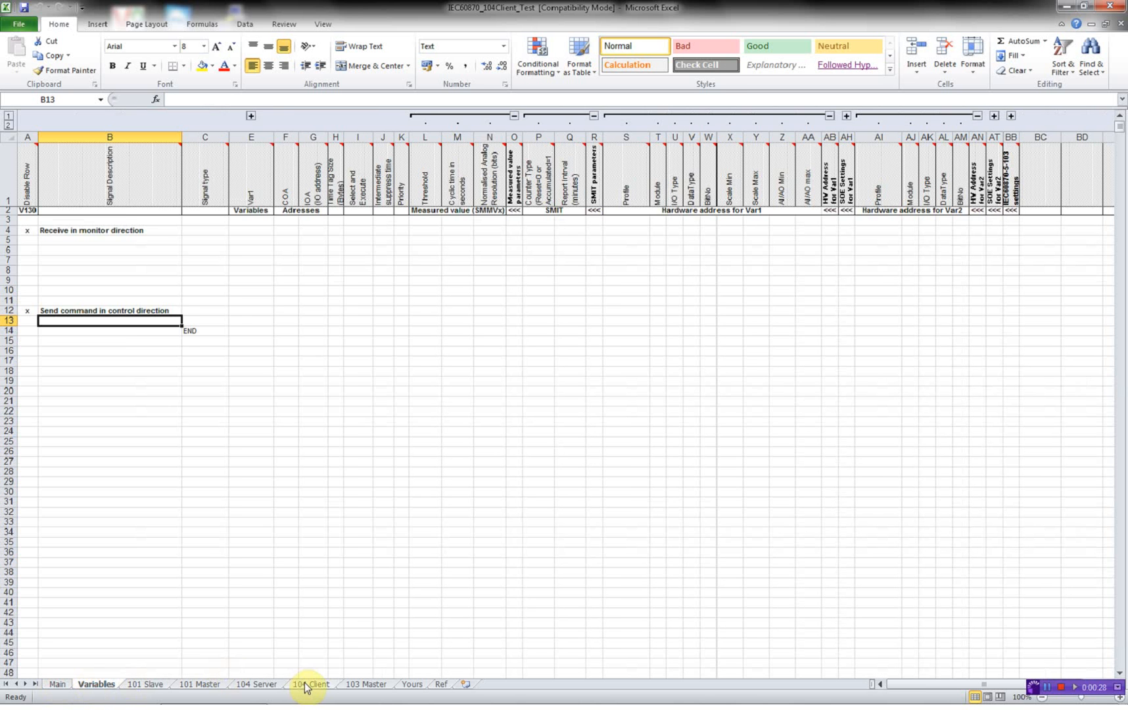
pyautogui.click(310, 683)
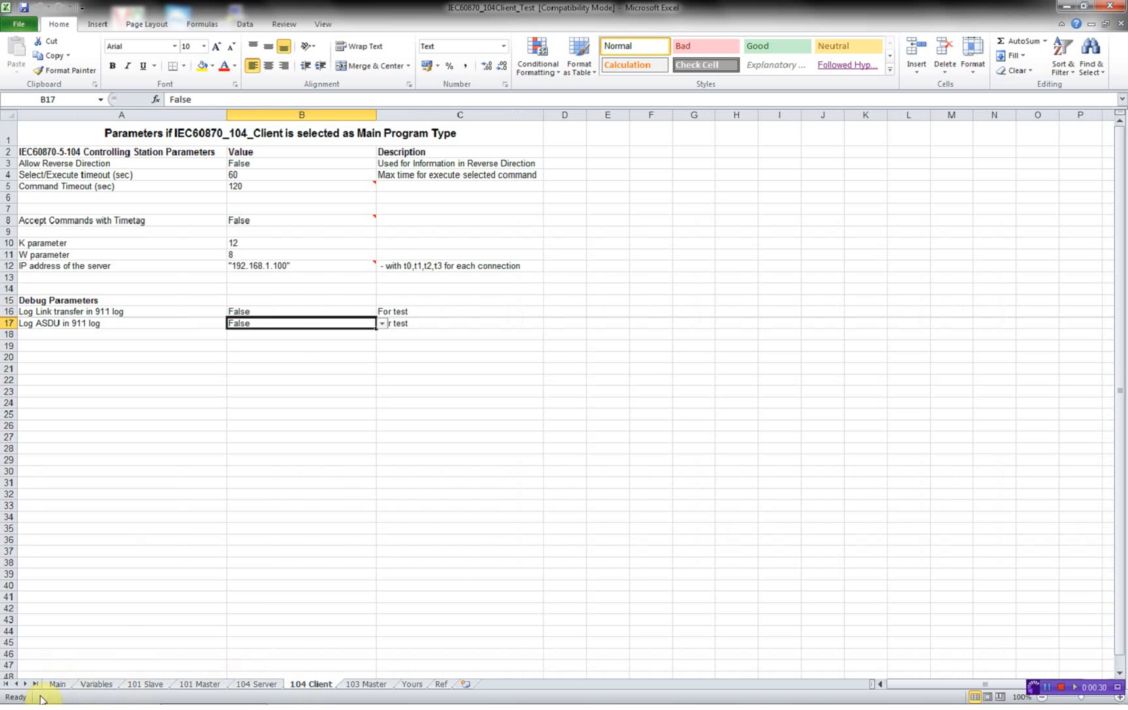
pyautogui.click(57, 684)
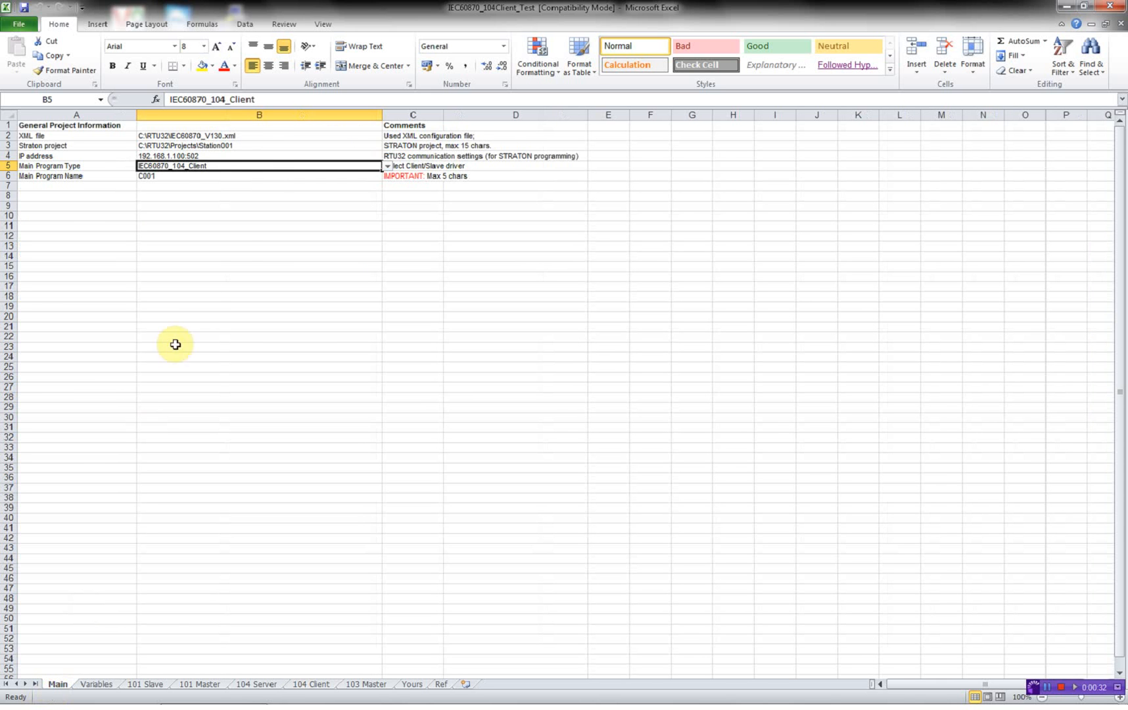
# - Change the Straton project path to Client001 and the RTU32 IP to 192.168.1.145:502
pyautogui.doubleClick(201, 145)
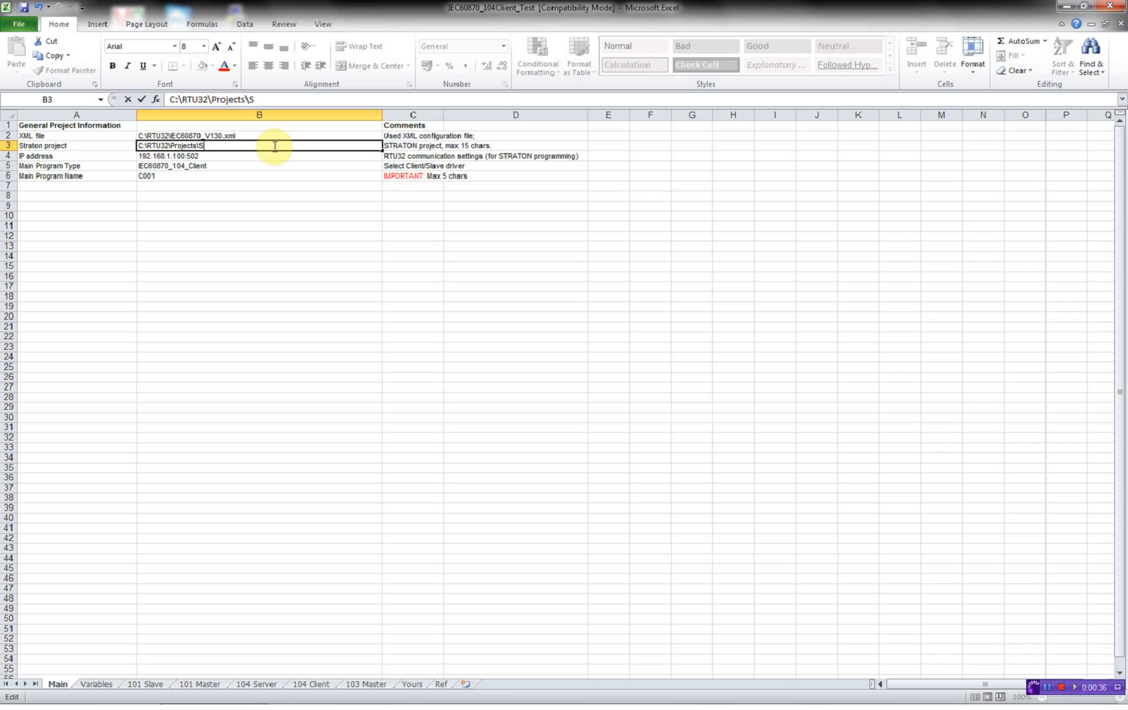
pyautogui.write('lient001')
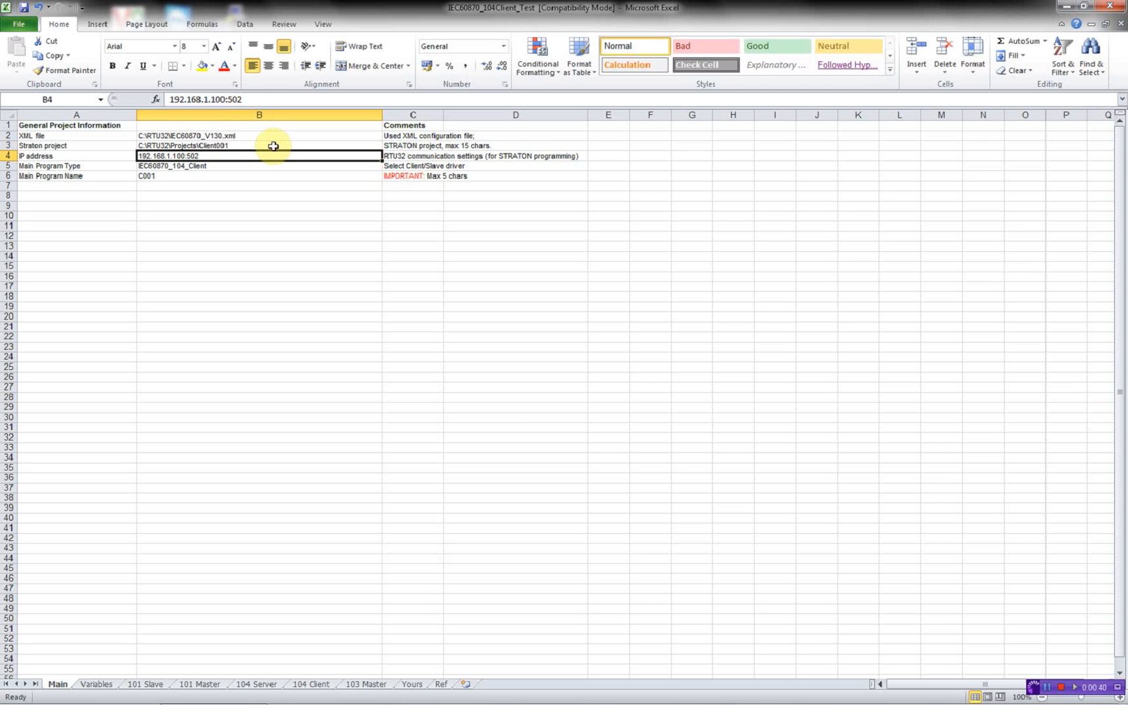
pyautogui.doubleClick(184, 157)
pyautogui.write('45')
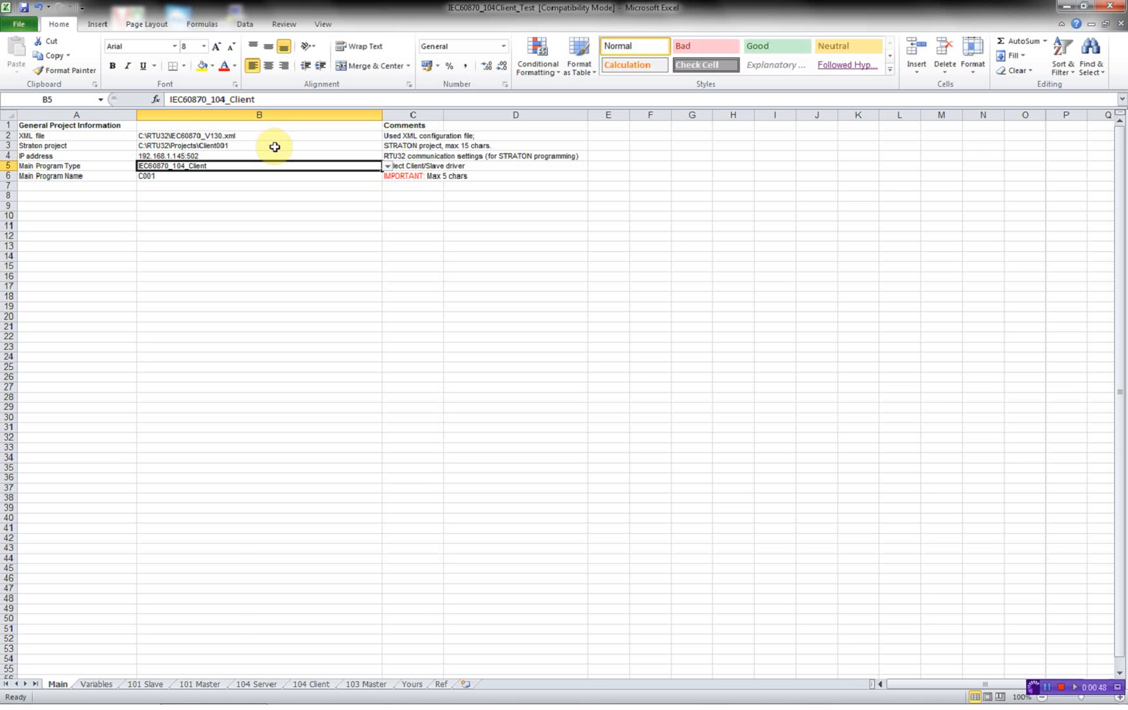
pyautogui.moveTo(388, 172)
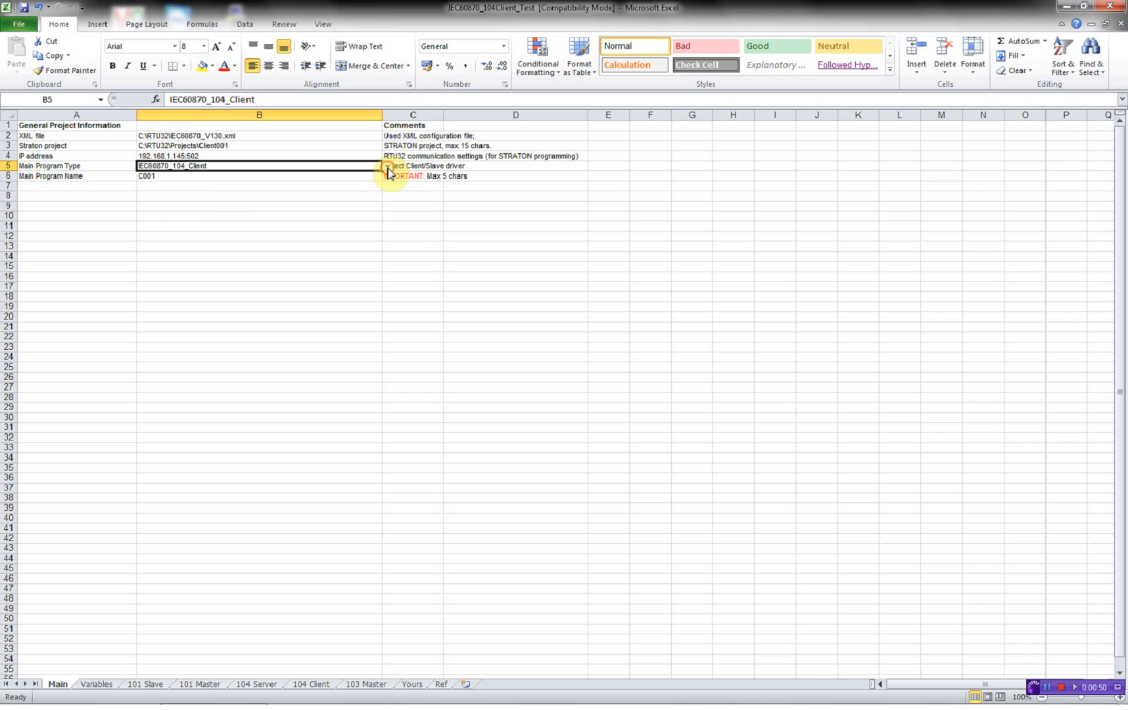
# - Keep IEC60870_104_Client as the main program type and check program name C001
pyautogui.click(387, 166)
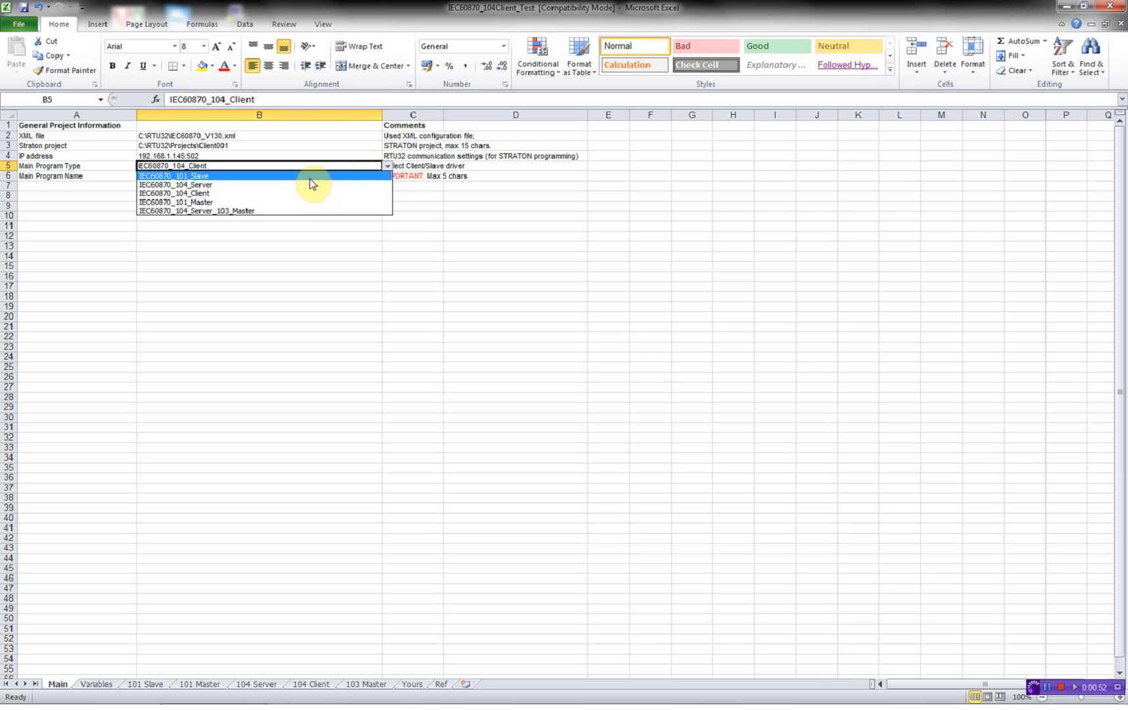
pyautogui.moveTo(287, 206)
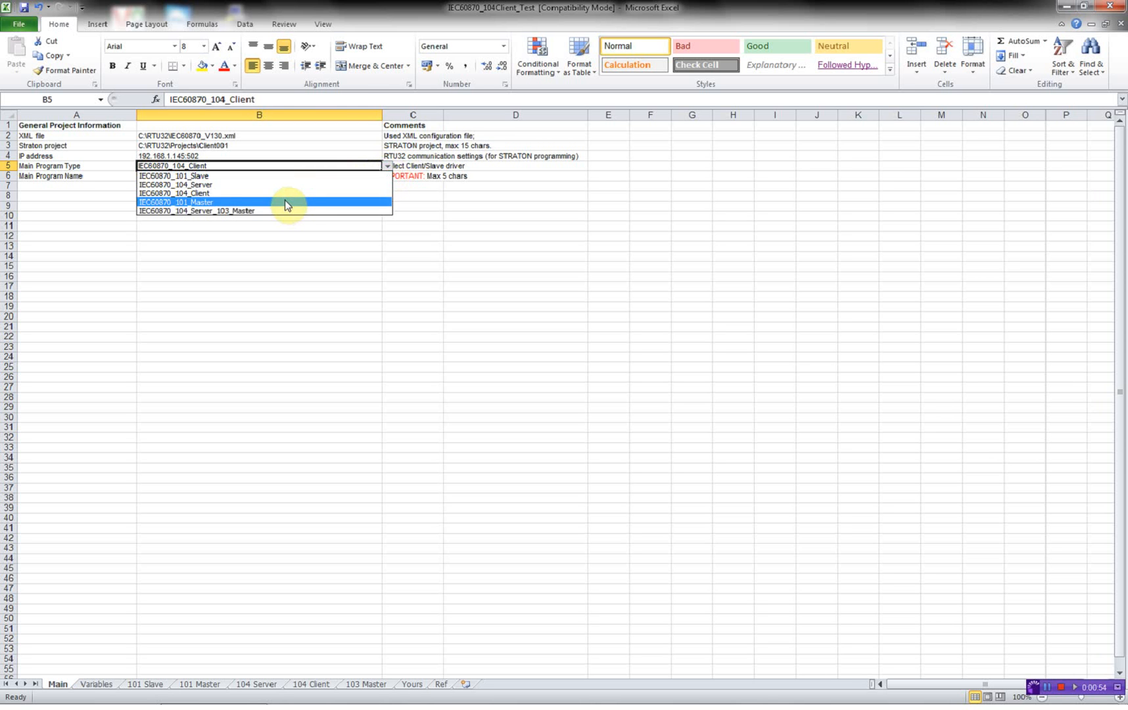
pyautogui.moveTo(272, 198)
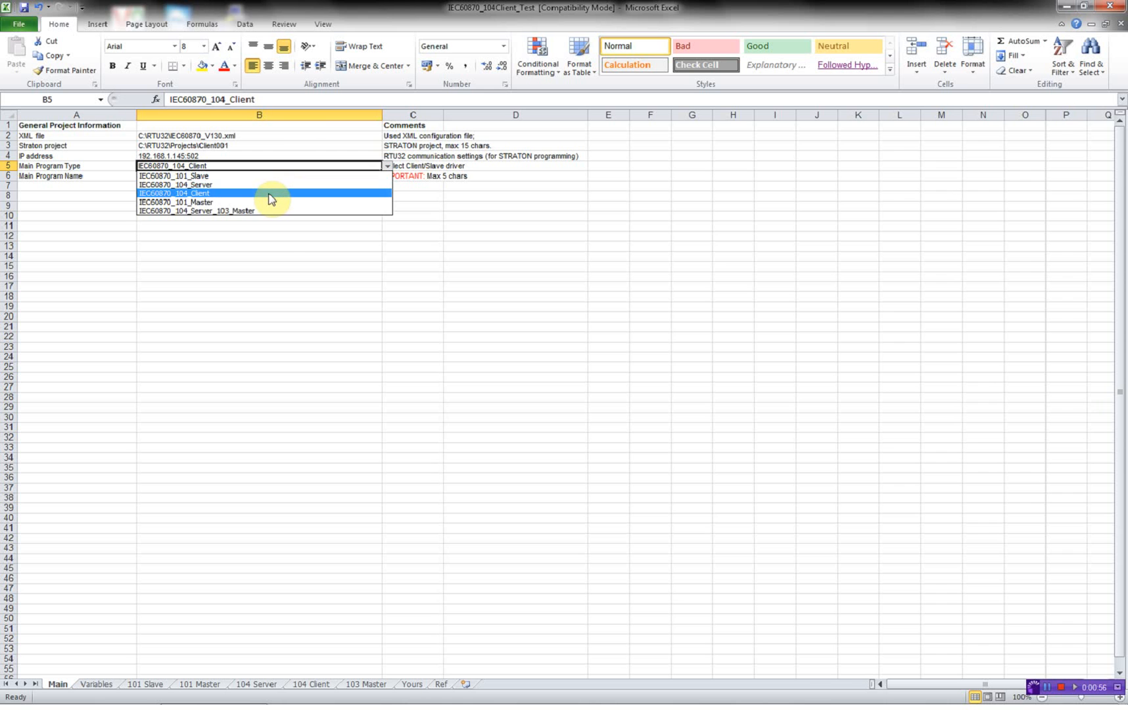
pyautogui.click(175, 194)
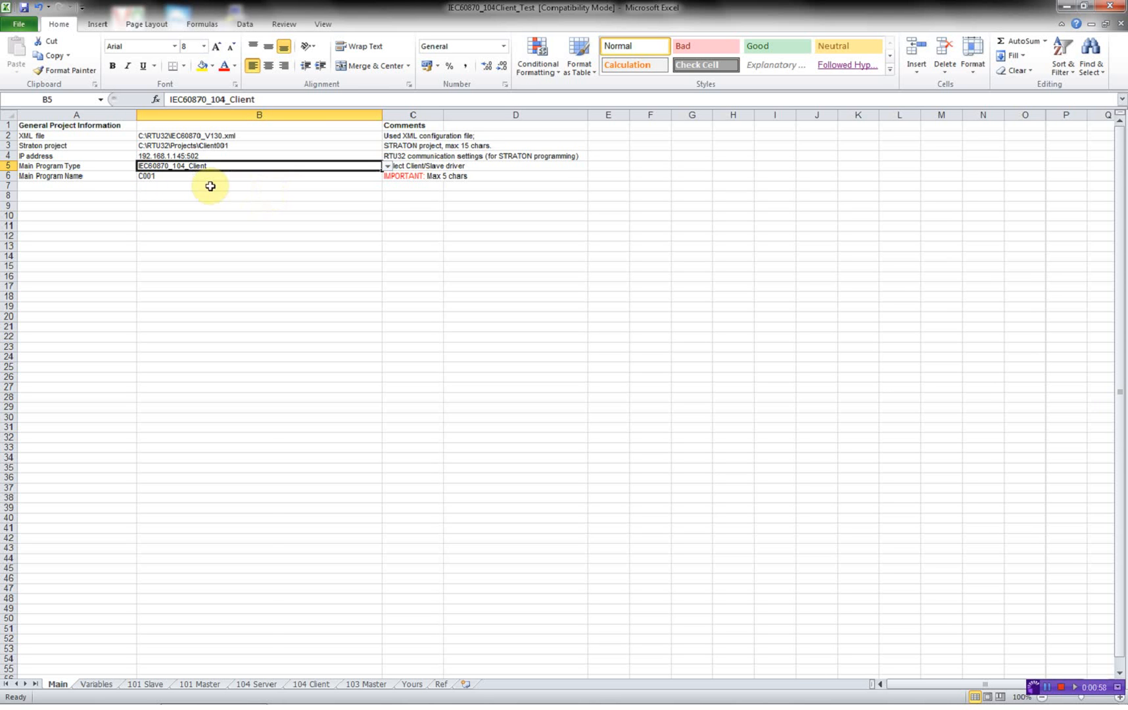
pyautogui.click(172, 175)
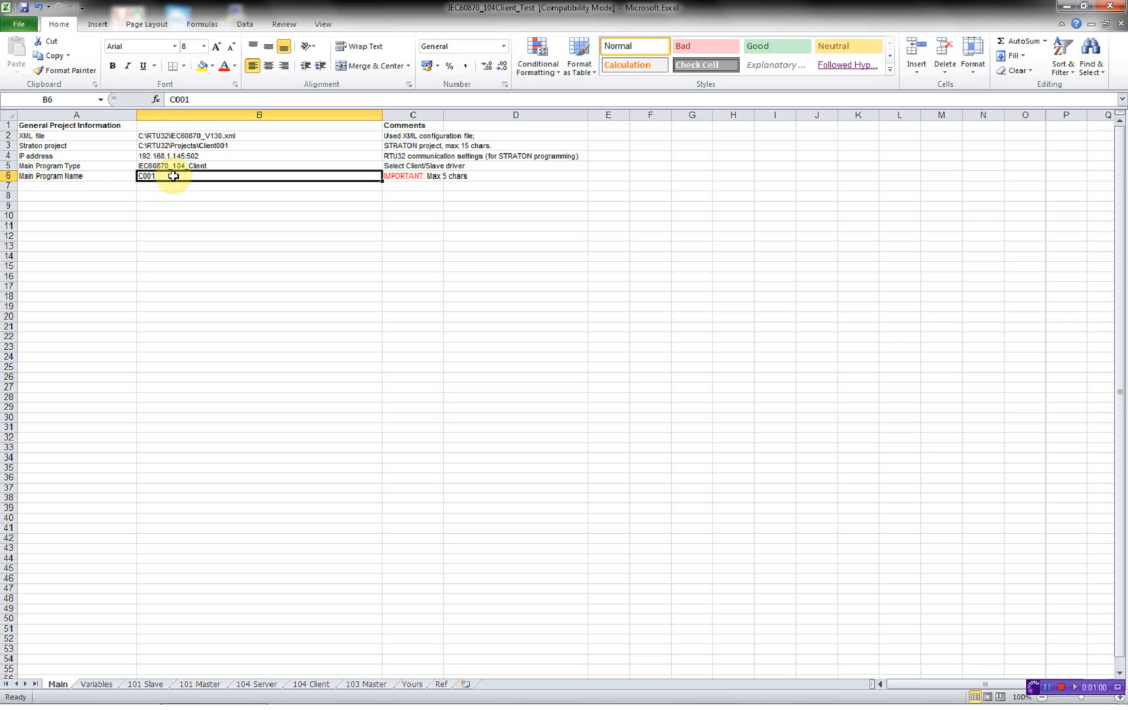
pyautogui.moveTo(171, 495)
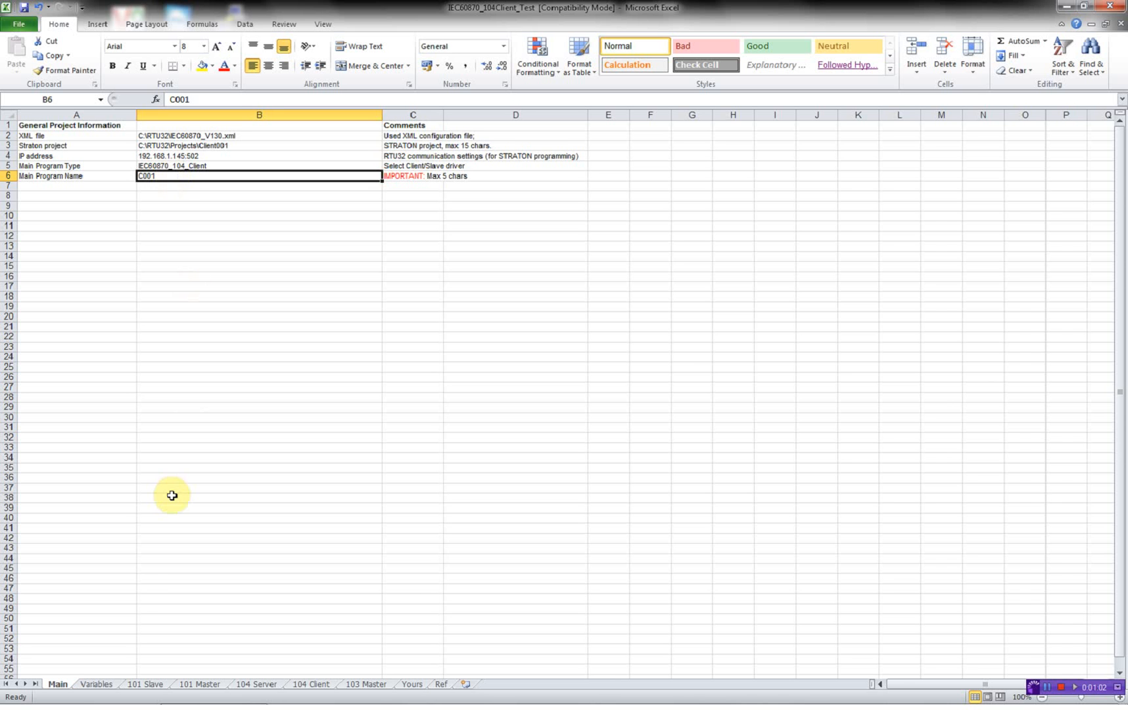
pyautogui.moveTo(94, 684)
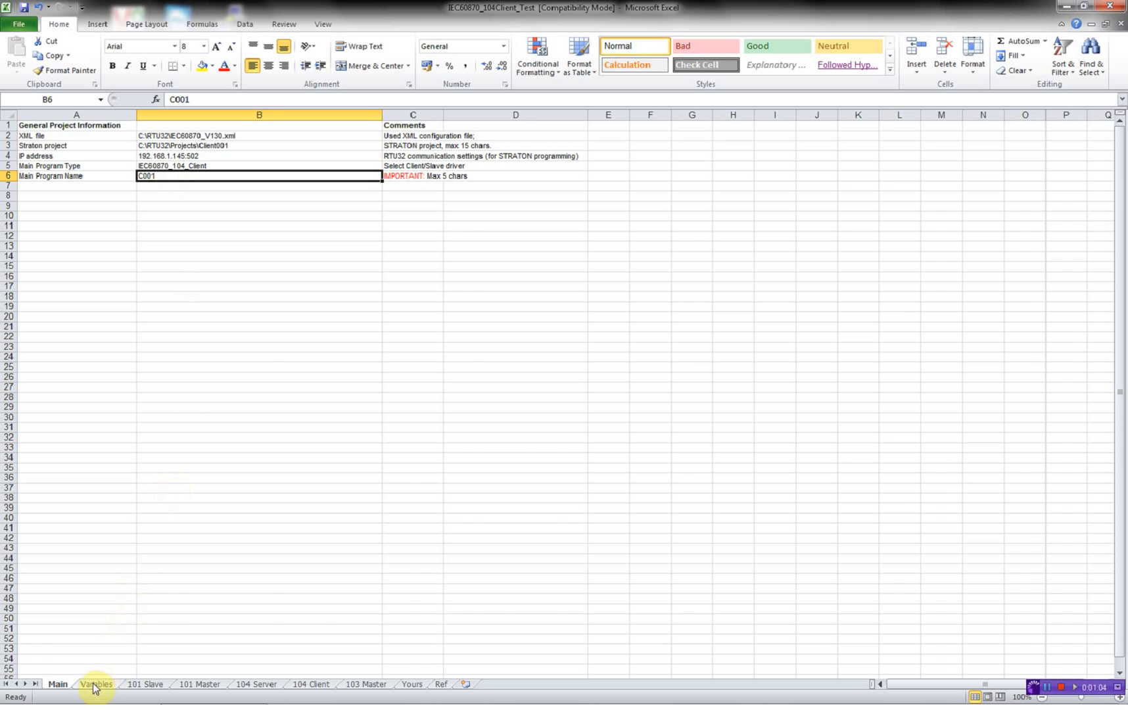
# - Enter monitored signals Locate/Remote, AC Supply Monitor through Temperature, plus the Valve Control command, on the Variables sheet
pyautogui.click(96, 684)
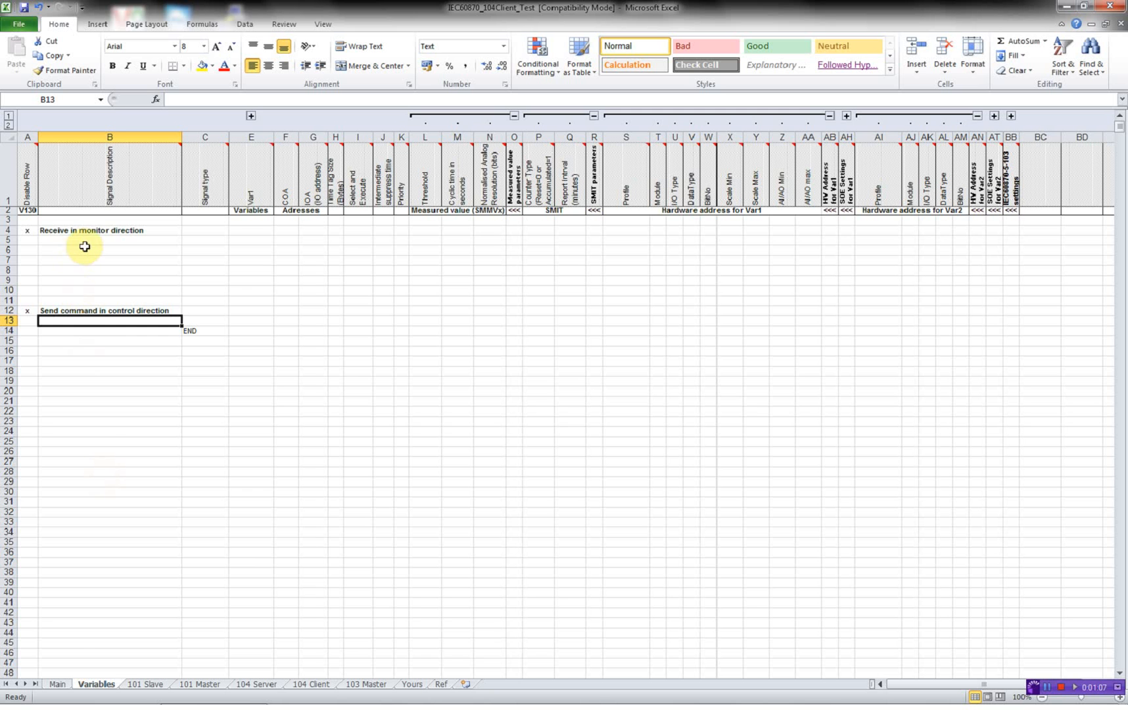
pyautogui.click(109, 240)
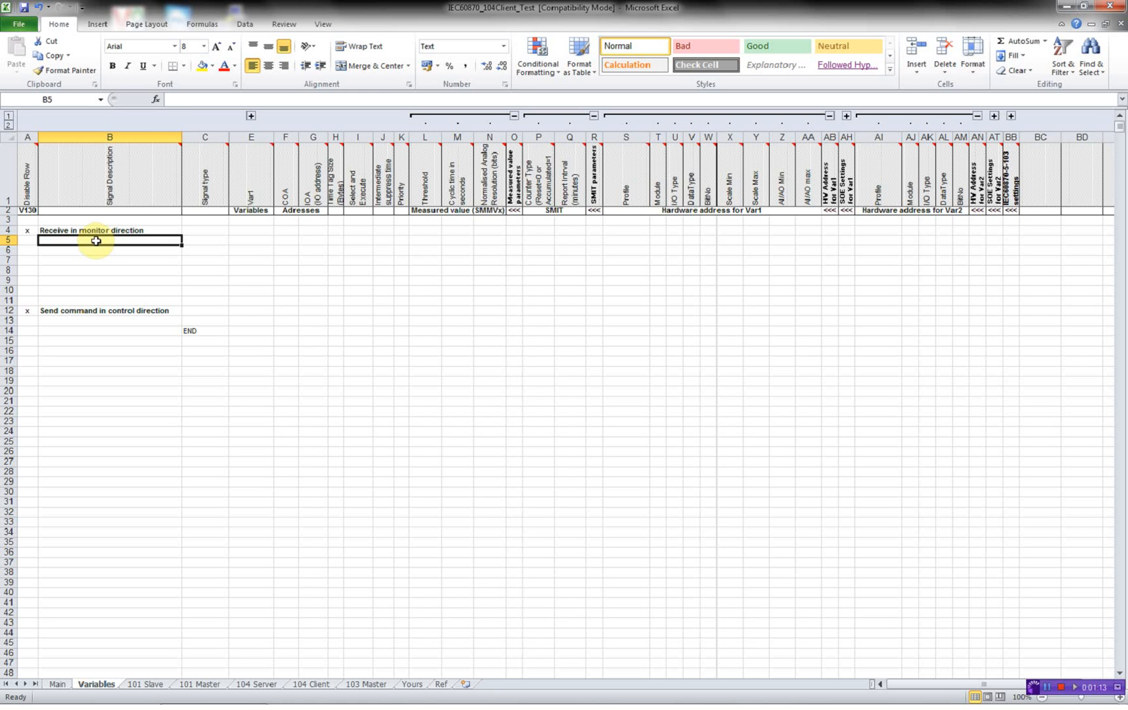
pyautogui.write('Locate/Remote')
pyautogui.click(110, 249)
pyautogui.write('Door Switch')
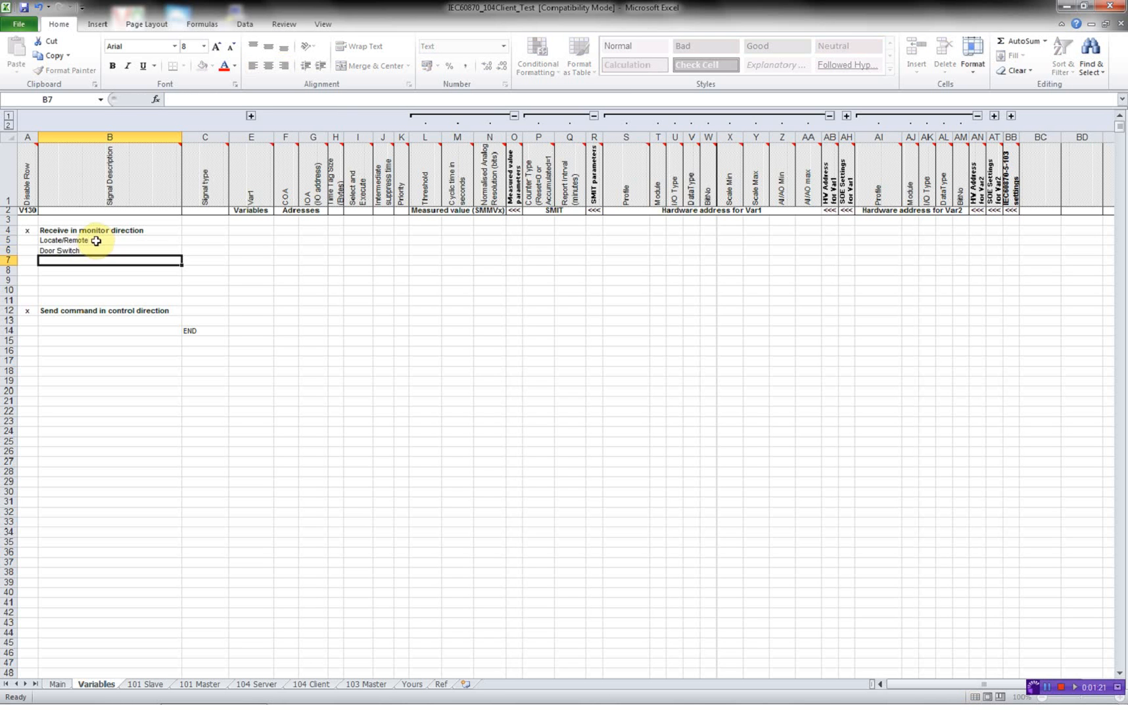
pyautogui.write('AC Suppl')
pyautogui.click(111, 270)
pyautogui.write('DC Suppl')
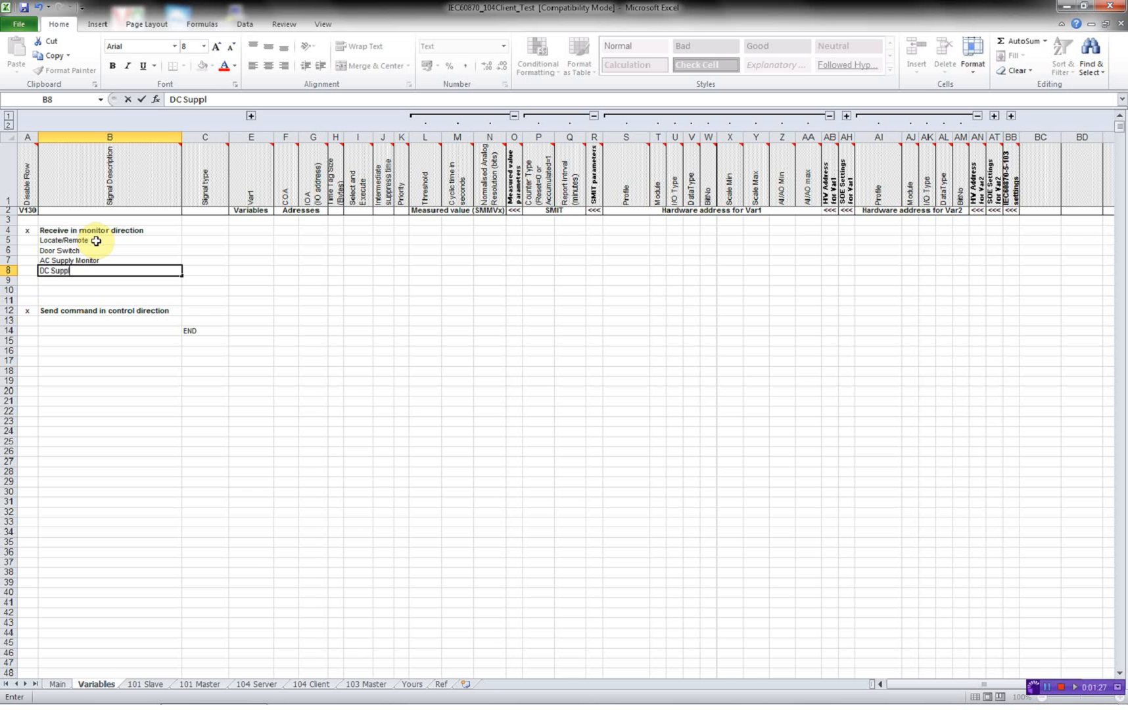
pyautogui.write('y Monitor')
pyautogui.click(110, 300)
pyautogui.write('Temperature')
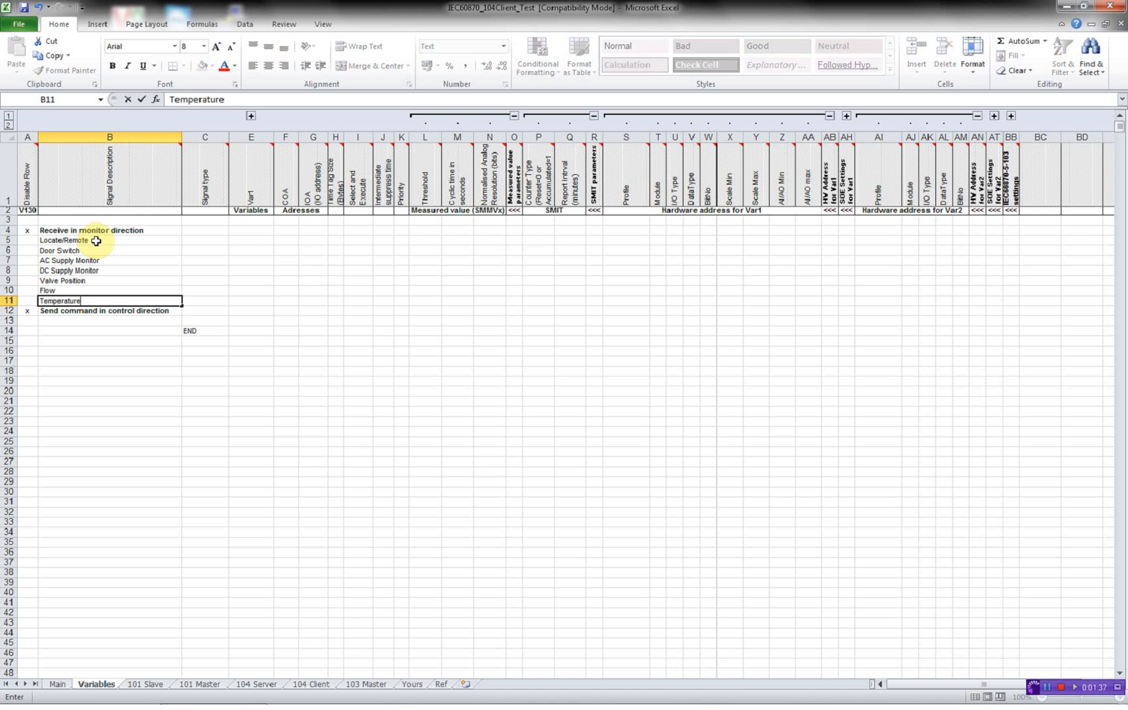
pyautogui.press('Return')
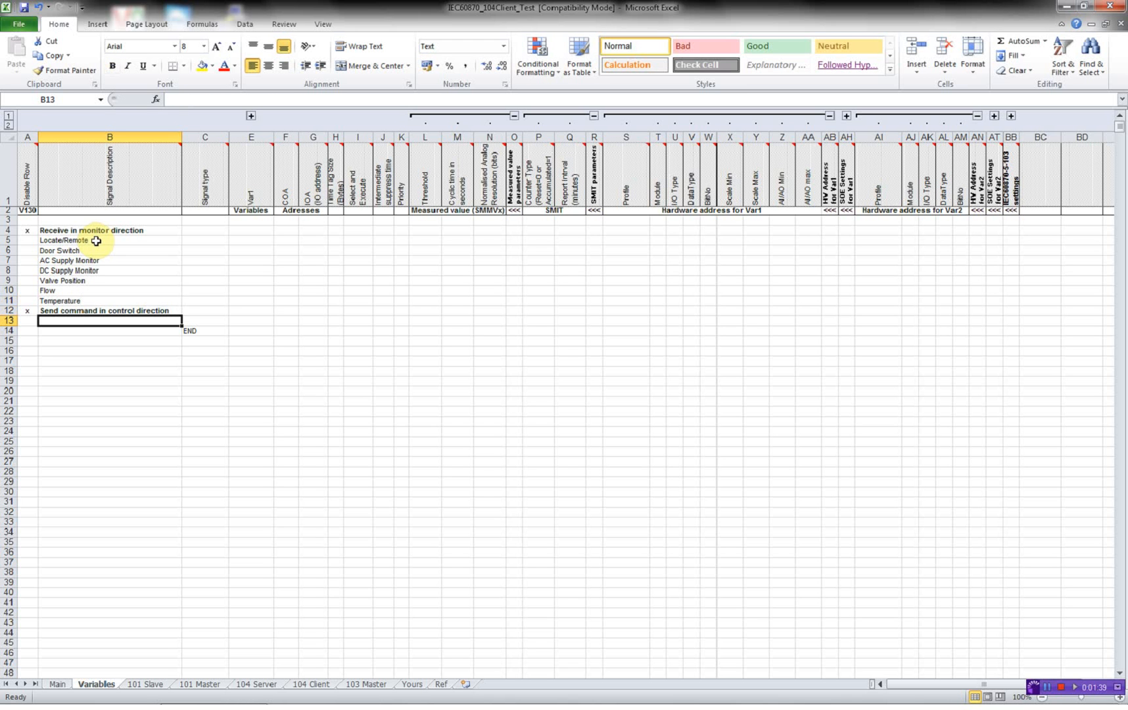
pyautogui.write('Vwl')
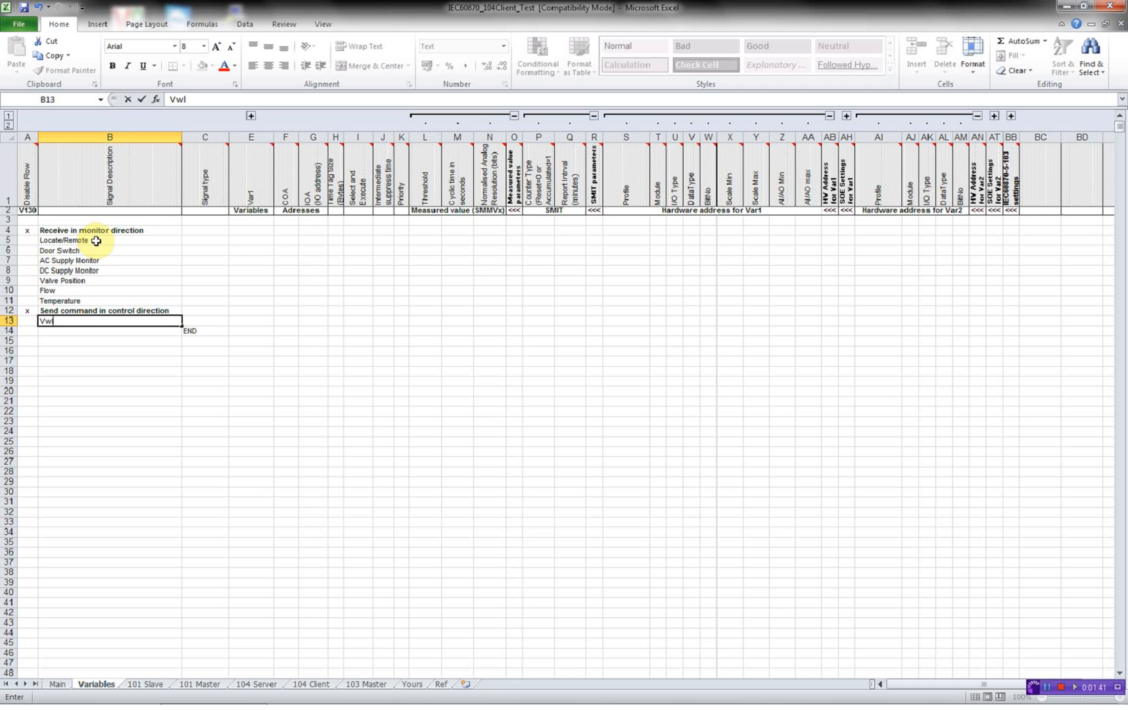
pyautogui.write('Valve Control')
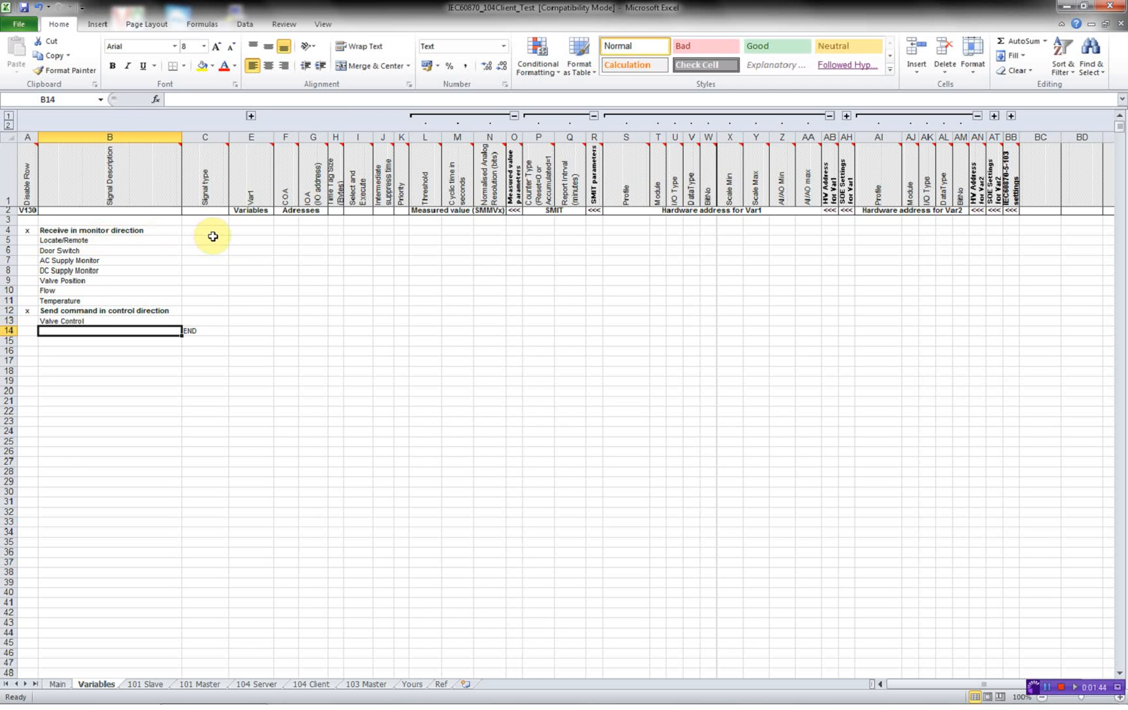
# - Assign RMSP to Locate/Remote, Door Switch and AC Supply Monitor, and RMDP to Valve Position
pyautogui.click(206, 239)
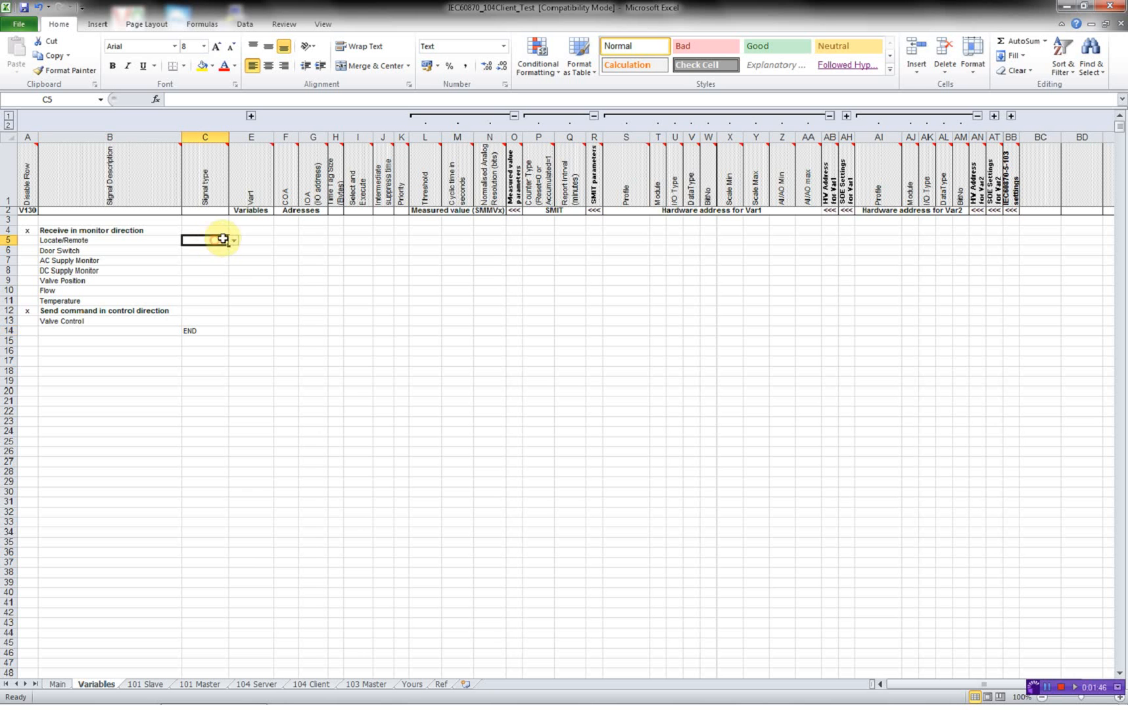
pyautogui.click(233, 239)
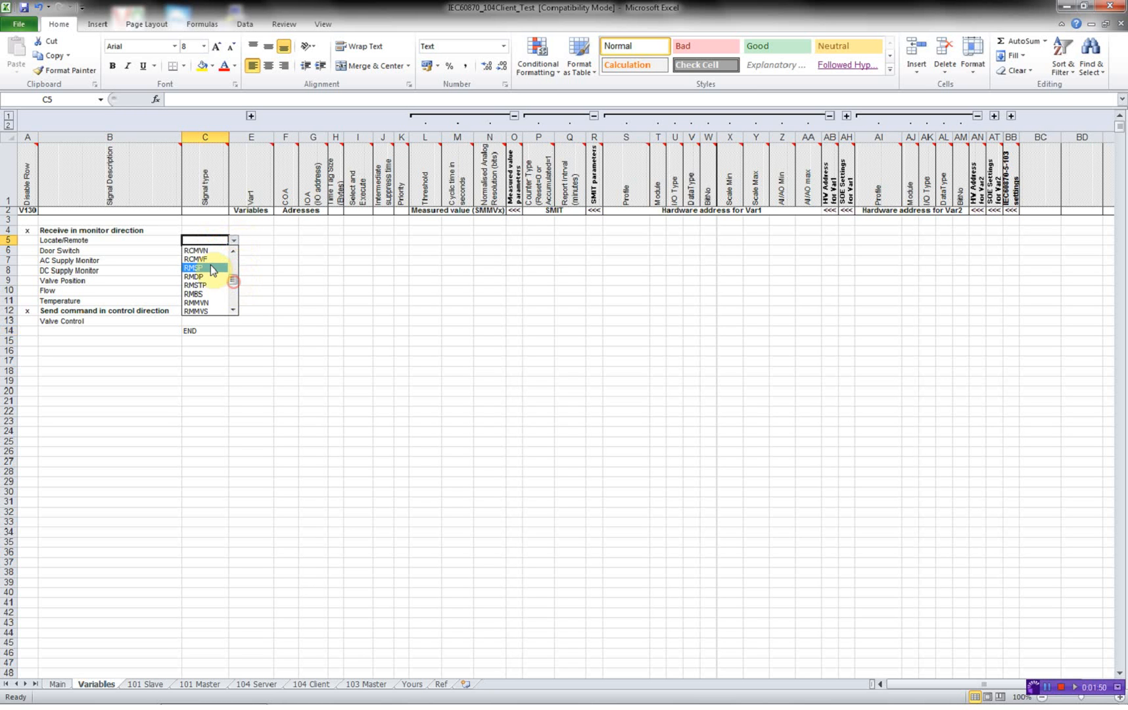
pyautogui.click(193, 268)
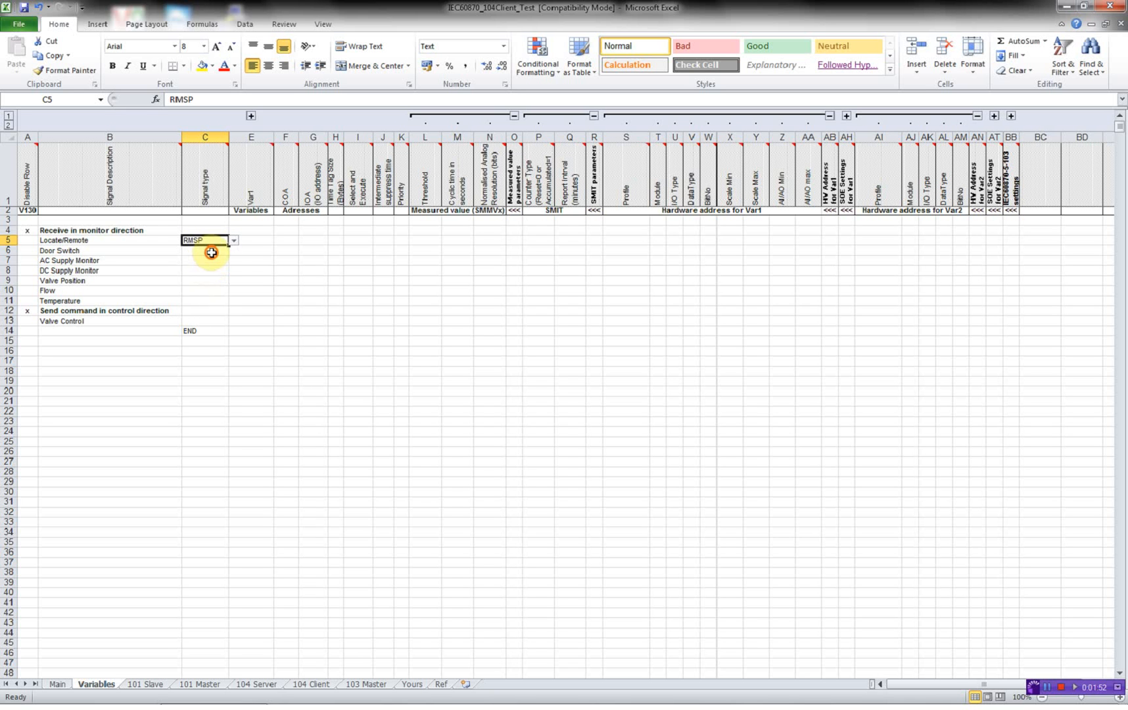
pyautogui.click(233, 250)
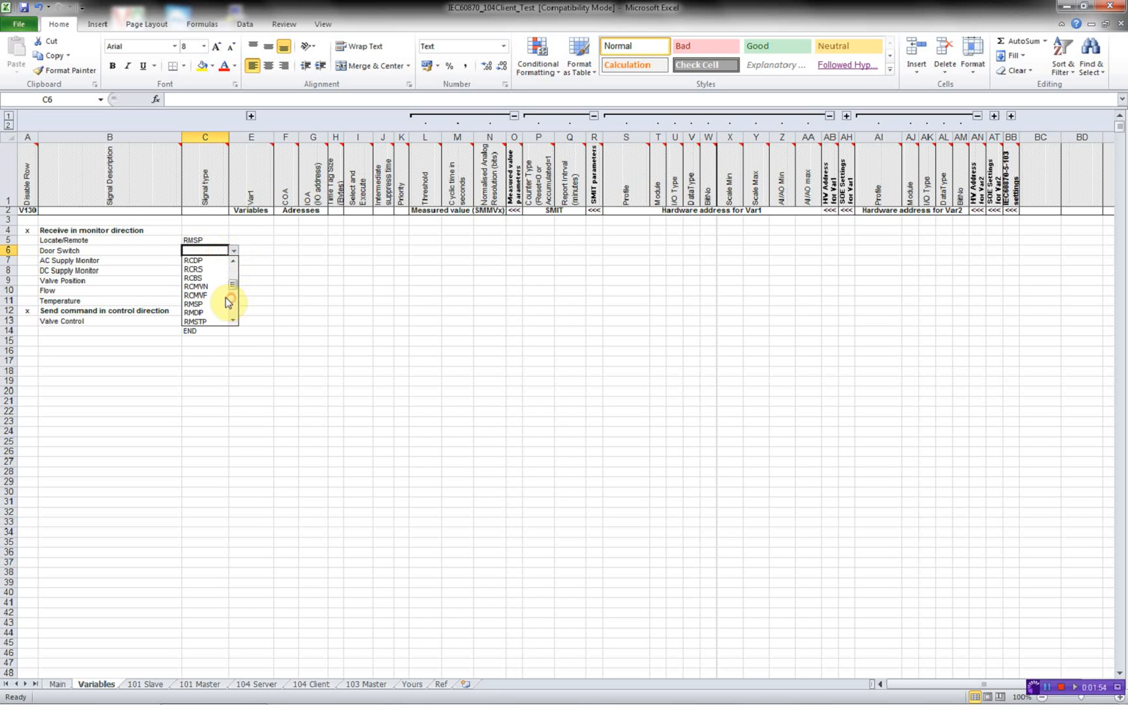
pyautogui.click(193, 303)
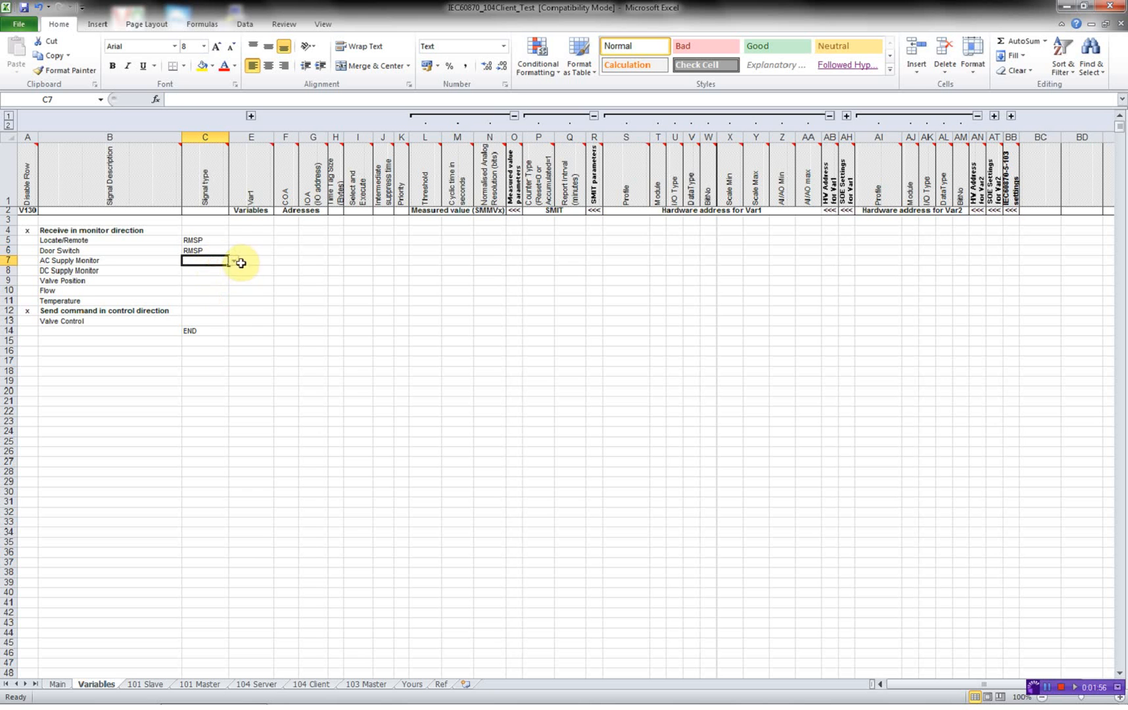
pyautogui.click(233, 260)
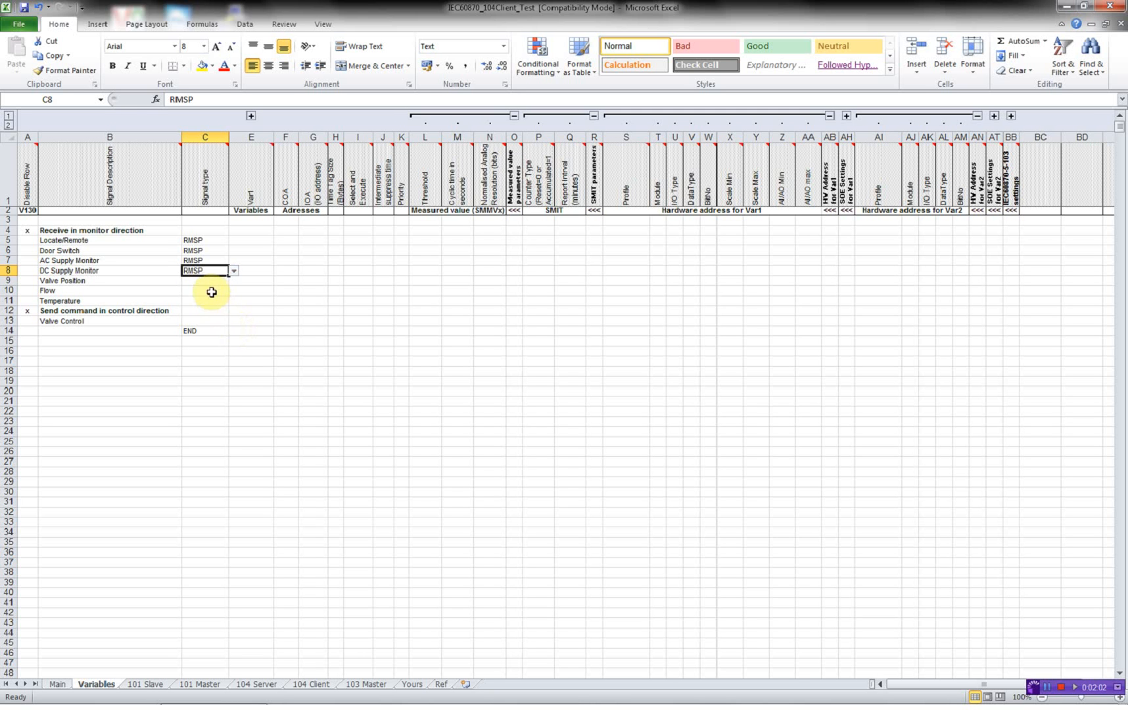
pyautogui.click(233, 280)
pyautogui.write('RMDP')
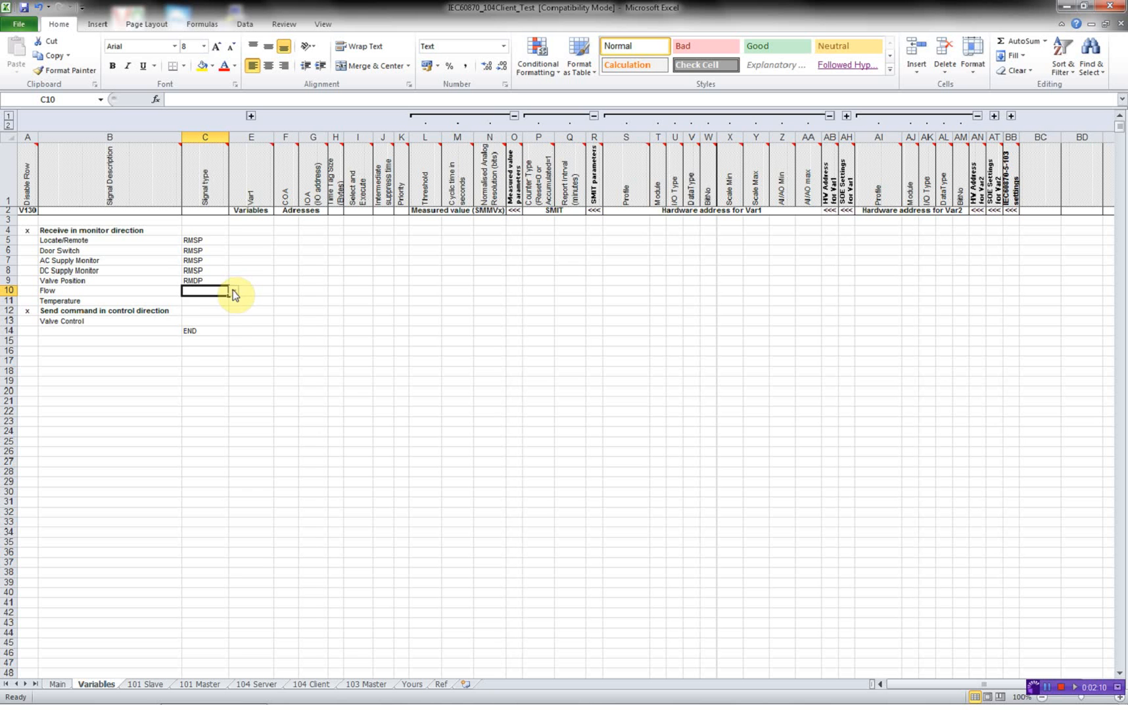
# - Assign RCMVN to Flow and Temperature and SCDP to Valve Control
pyautogui.click(233, 289)
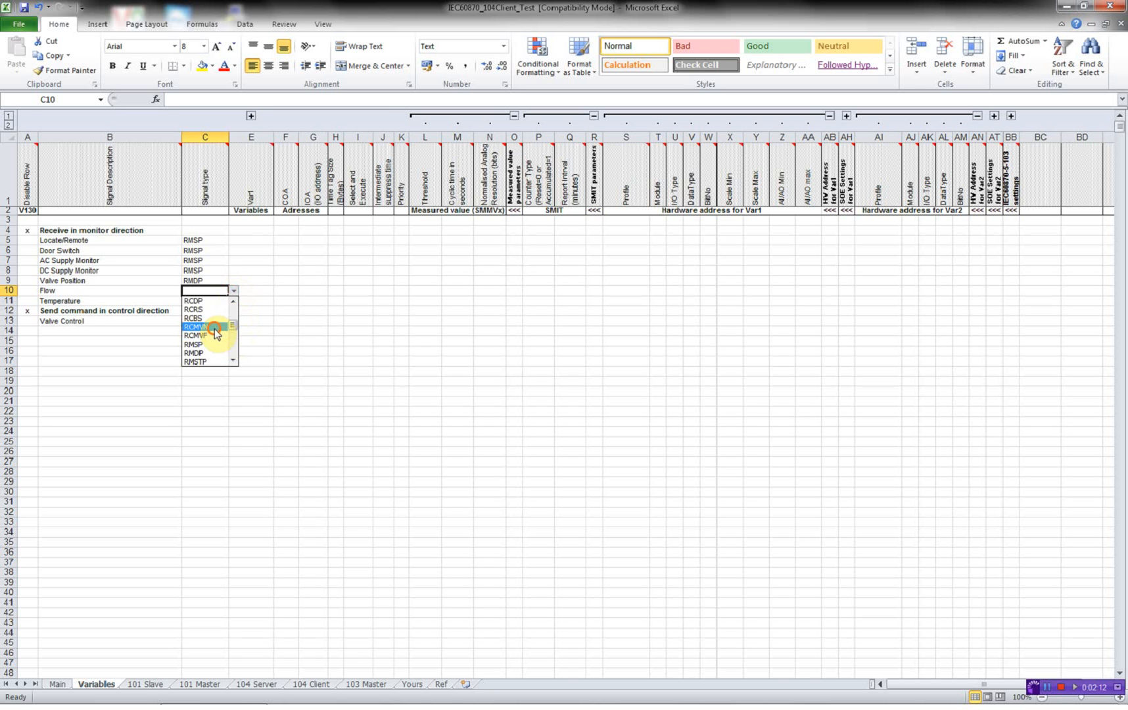
pyautogui.click(197, 327)
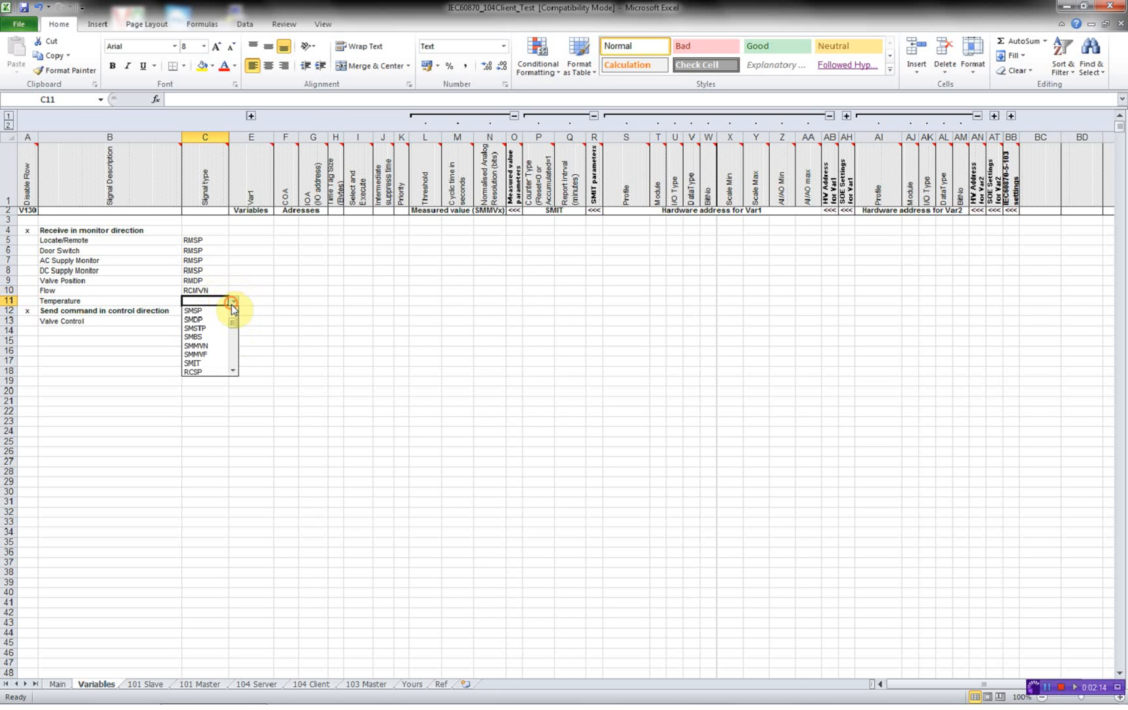
pyautogui.click(231, 301)
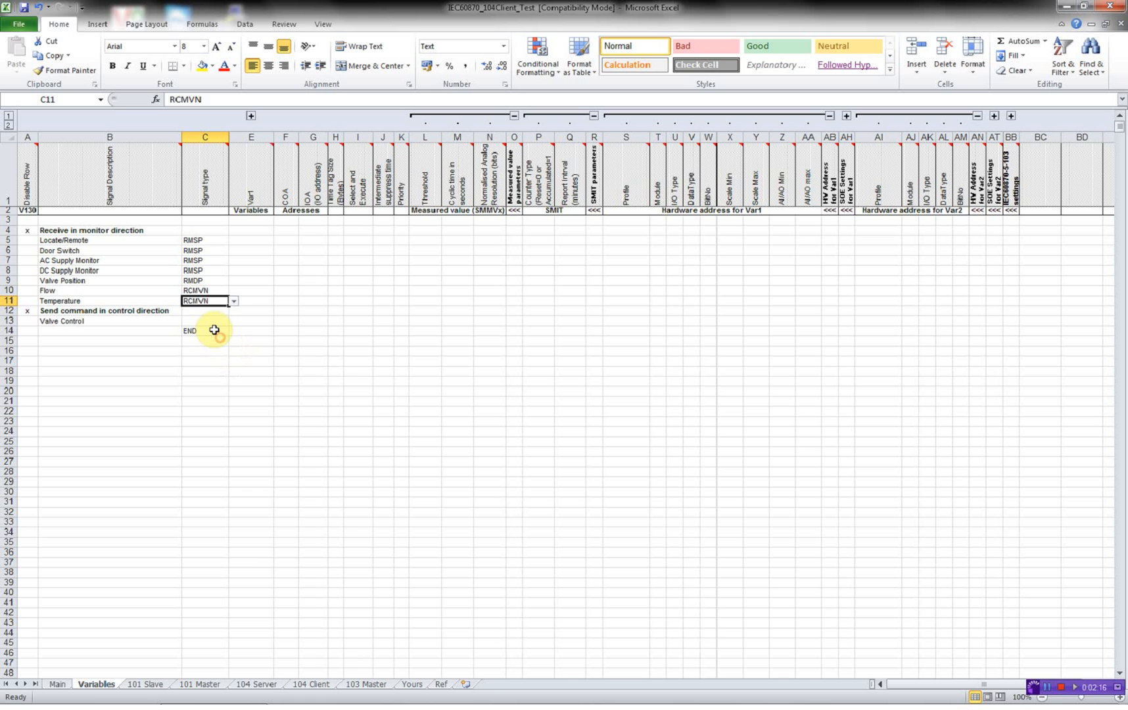
pyautogui.click(232, 320)
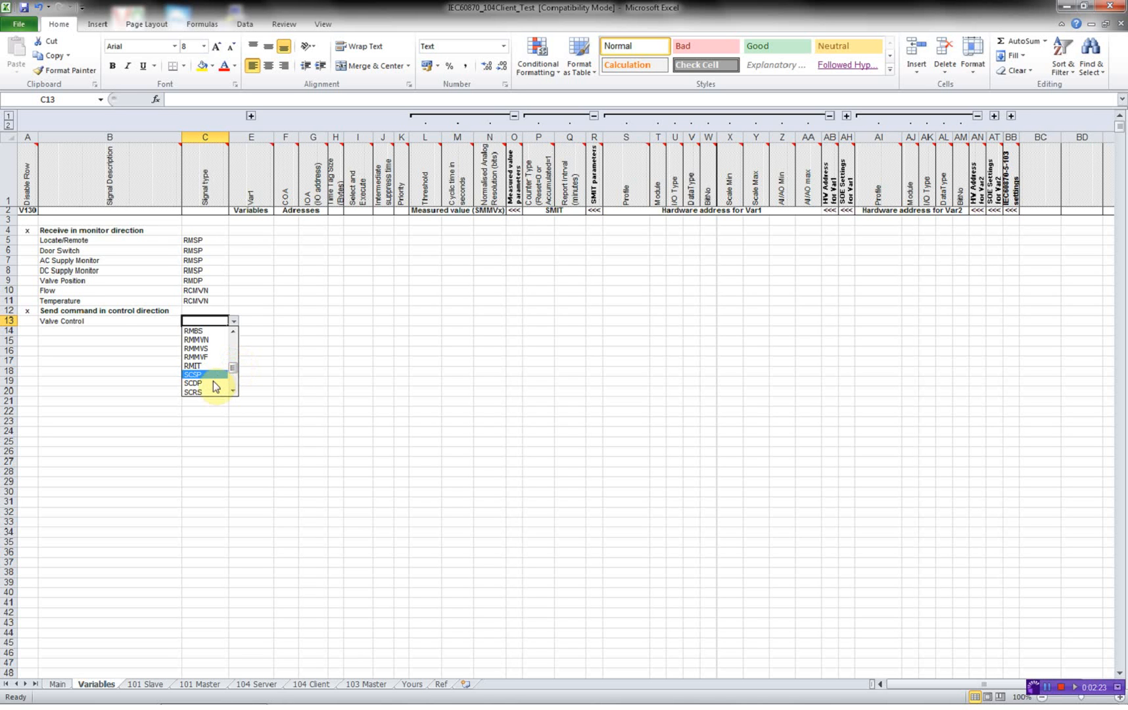
pyautogui.click(194, 383)
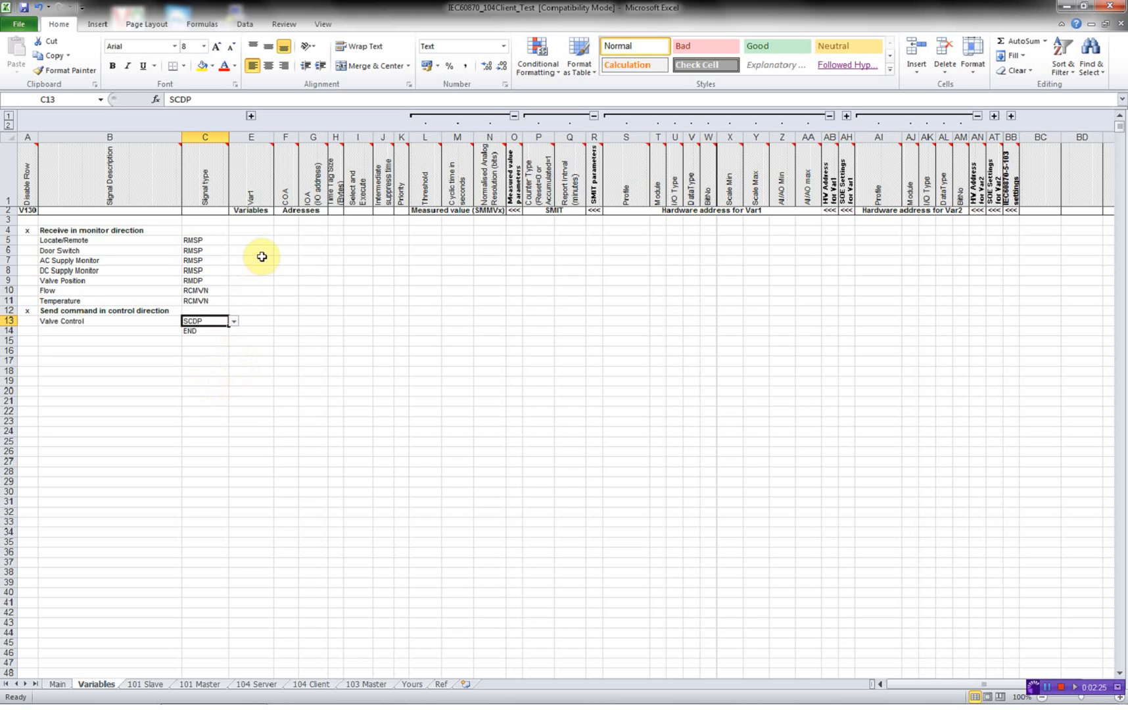
pyautogui.click(250, 240)
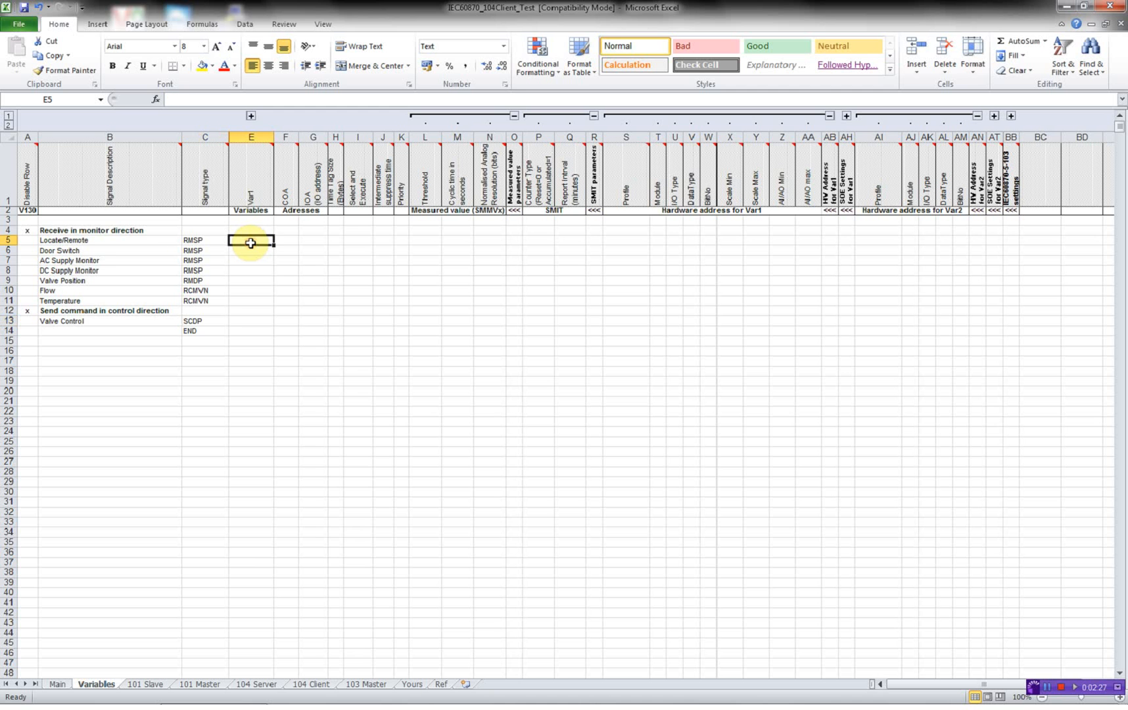
# - Enter IOA addresses 1–4 for the status points, 2001, 4001, 4002, and 3001 for Valve Control
pyautogui.write('S')
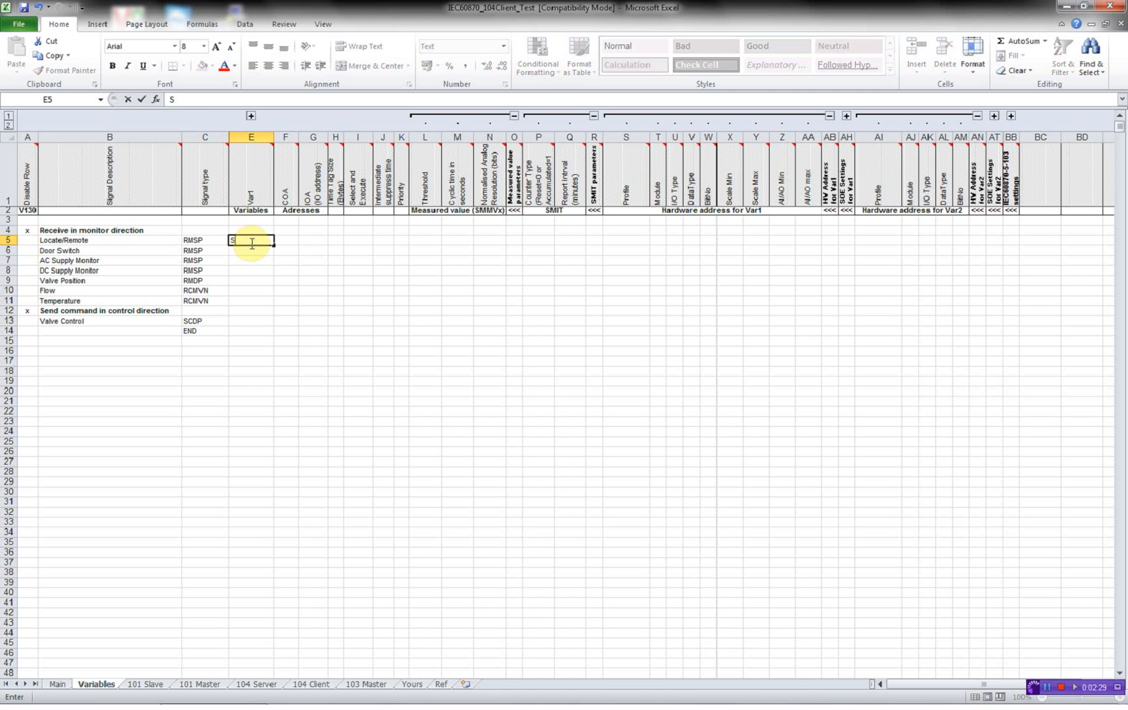
pyautogui.write('001')
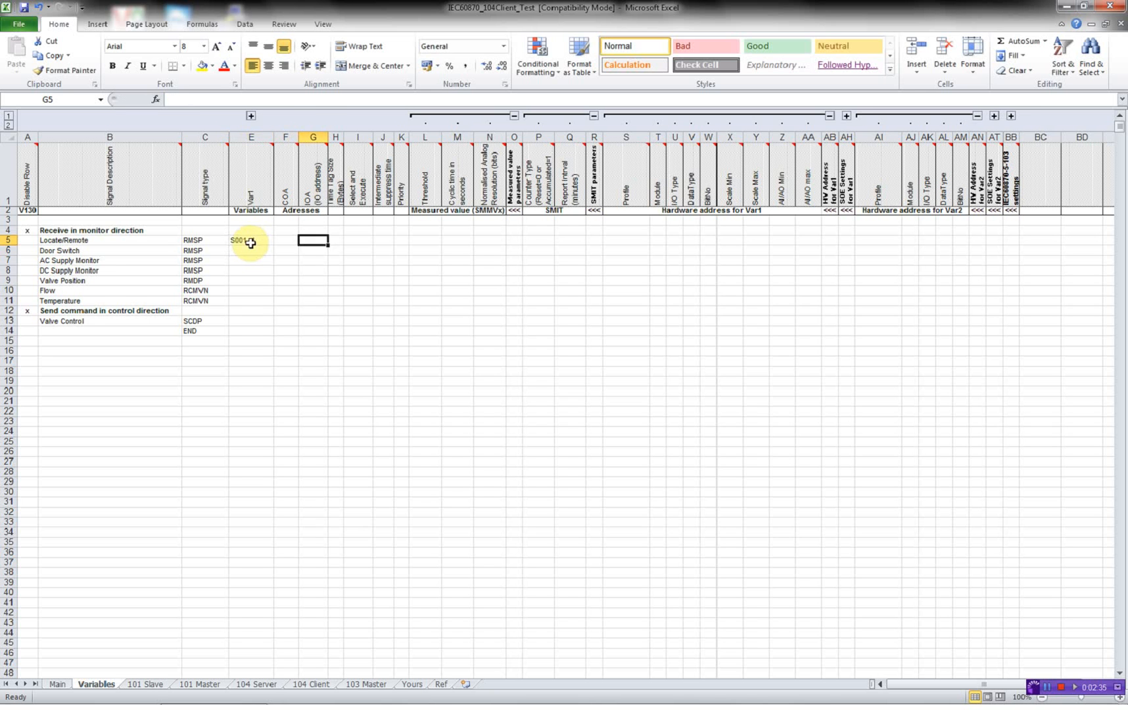
pyautogui.write('4')
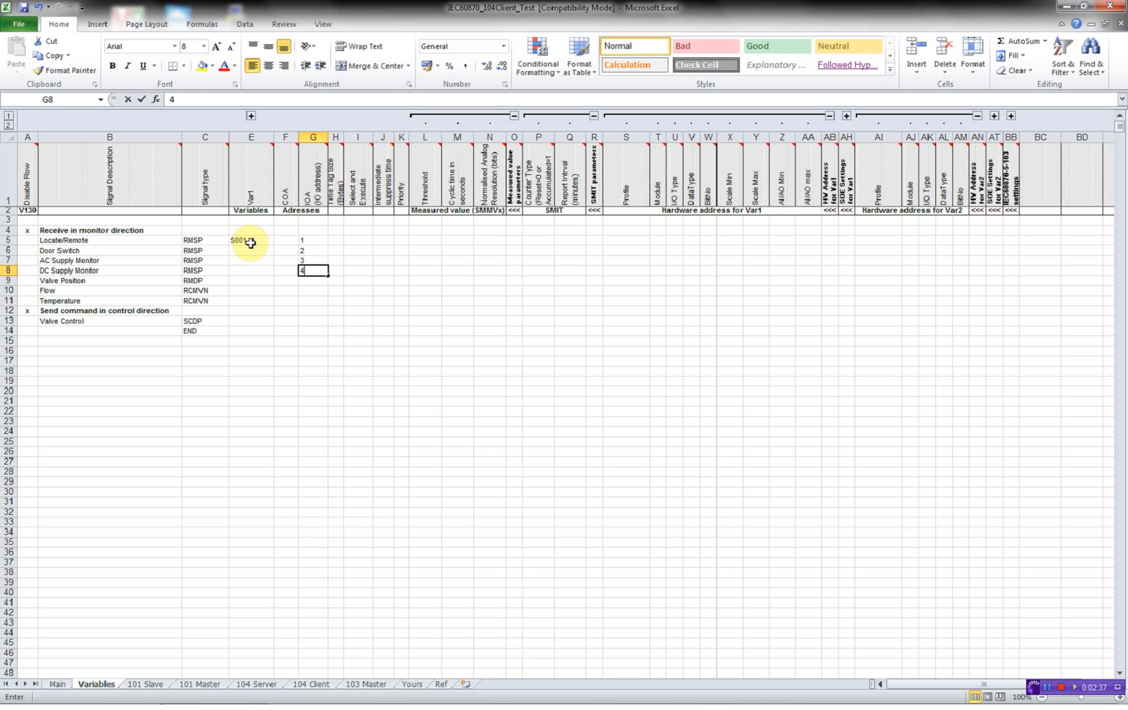
pyautogui.press('Return')
pyautogui.write('400')
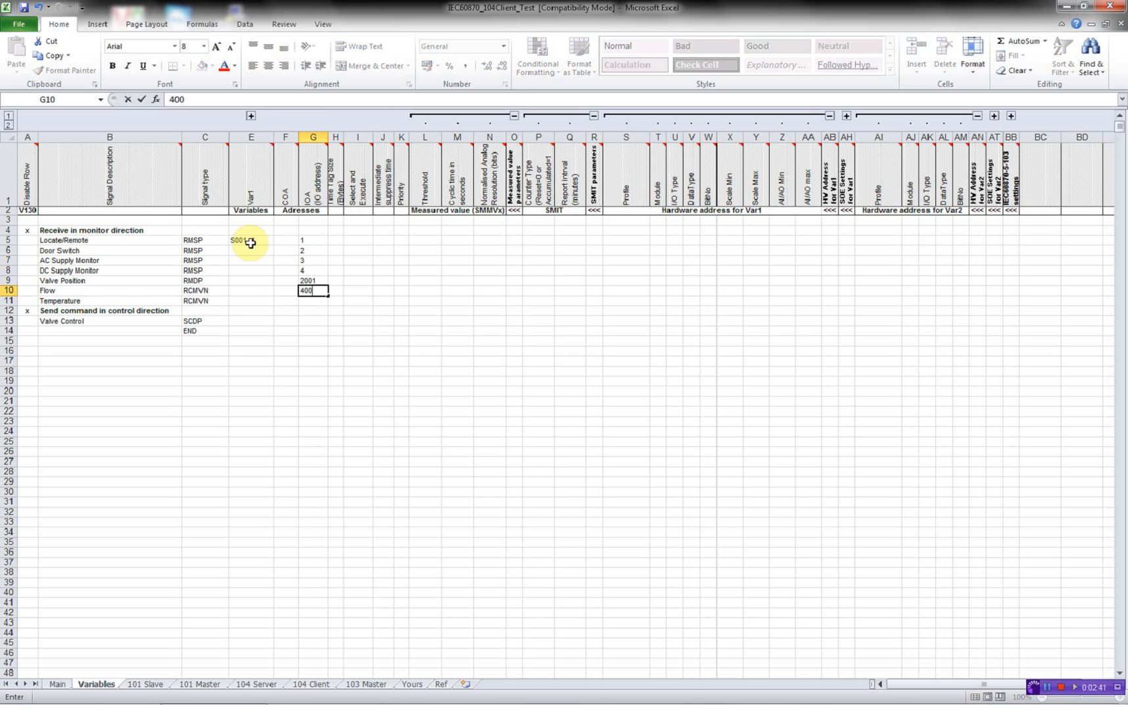
pyautogui.press('Return')
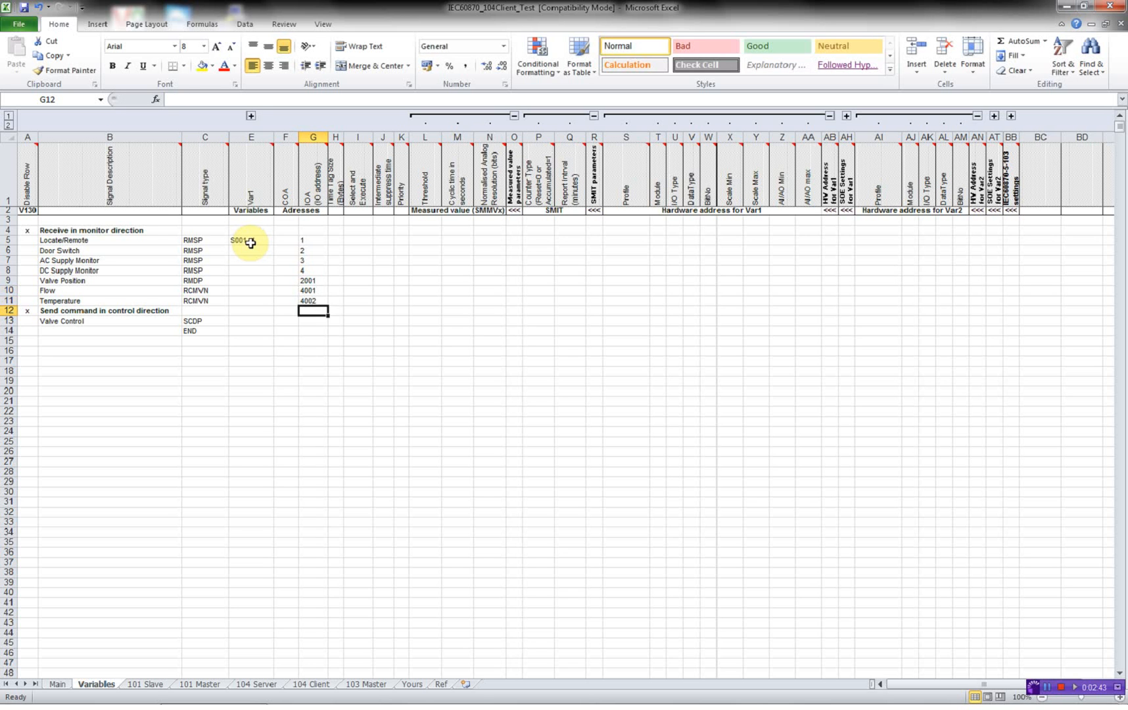
pyautogui.write('3001')
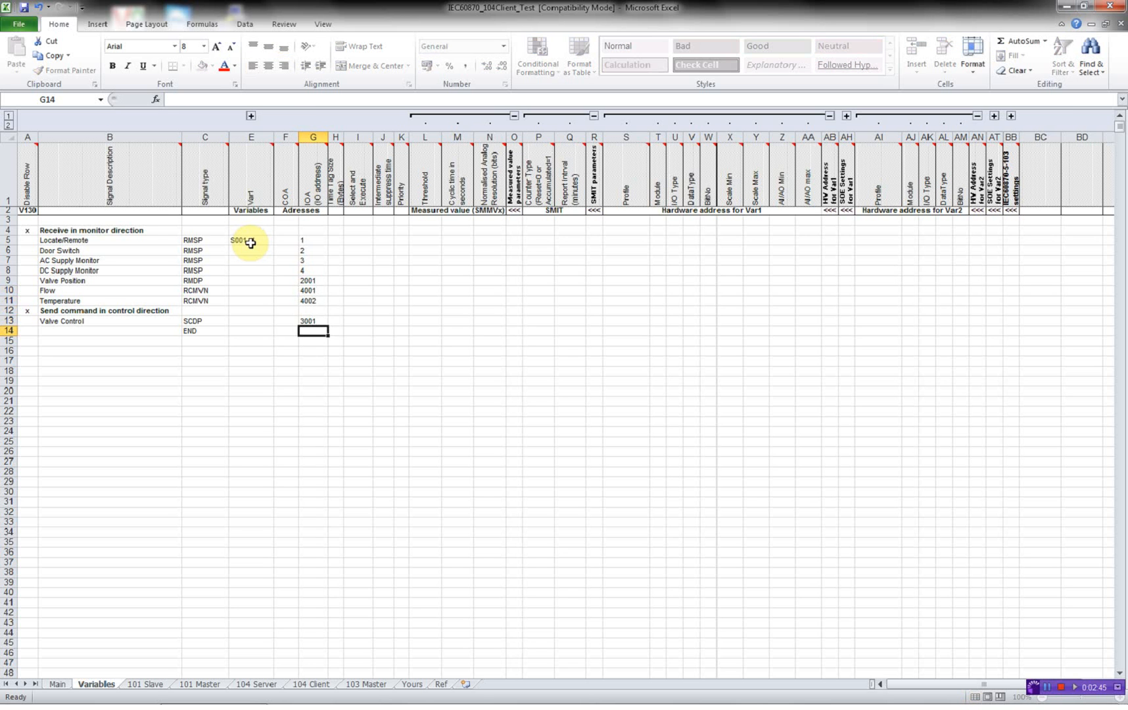
pyautogui.click(286, 240)
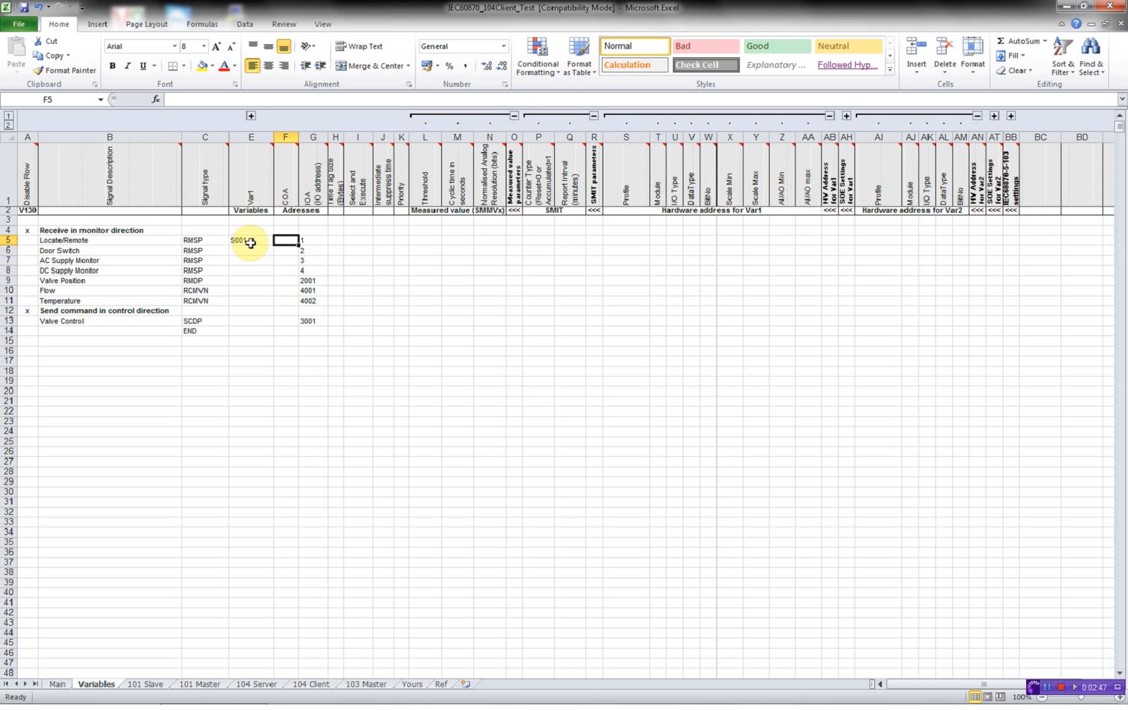
# - Set CASDU 1 for every signal and name variables S001_1 to S001_4, S001_2001, S001_4001, S001_4002, S001_3001
pyautogui.write('1')
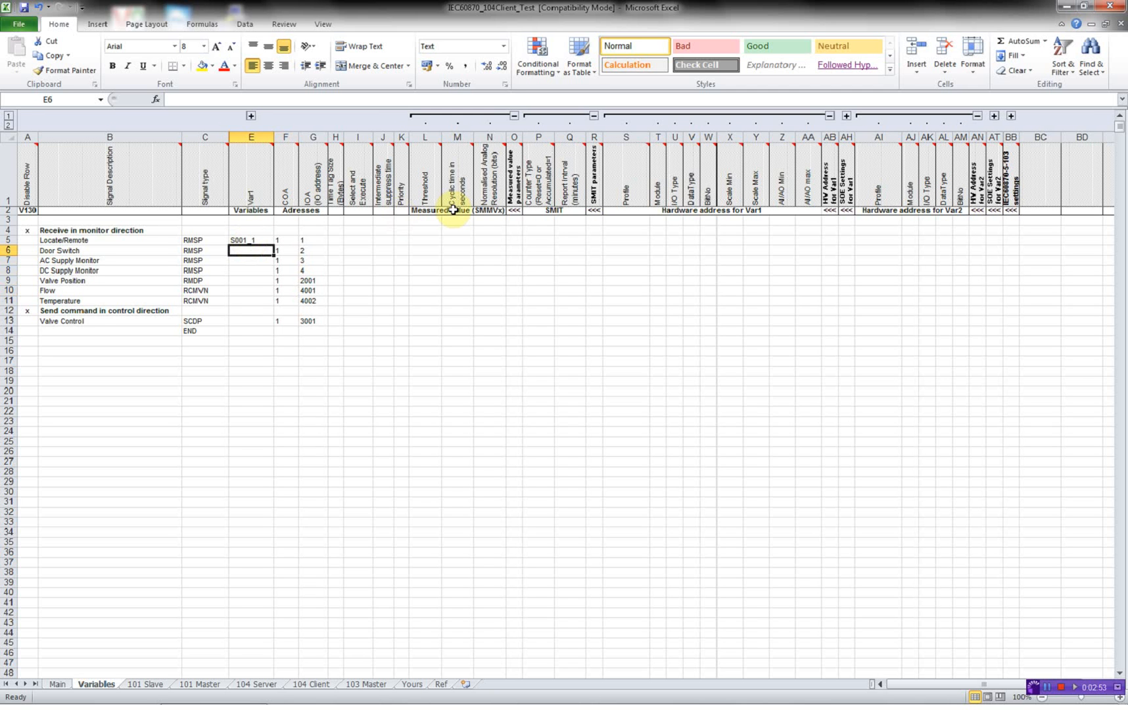
pyautogui.write('S001_1')
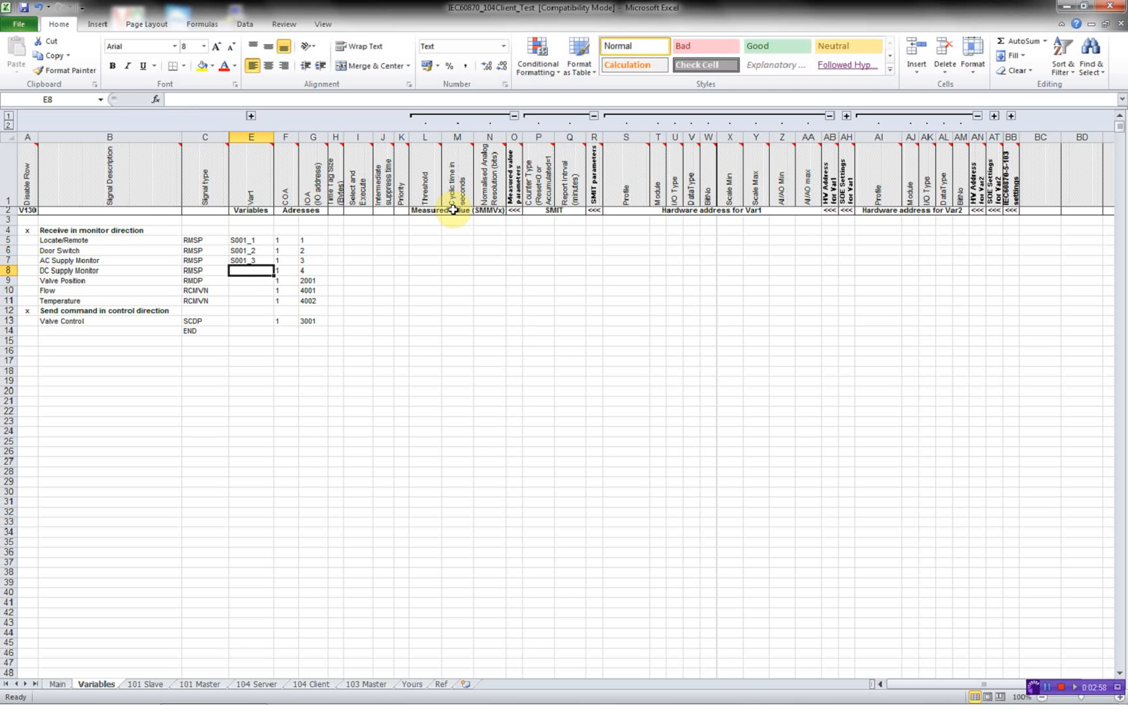
pyautogui.write('S00')
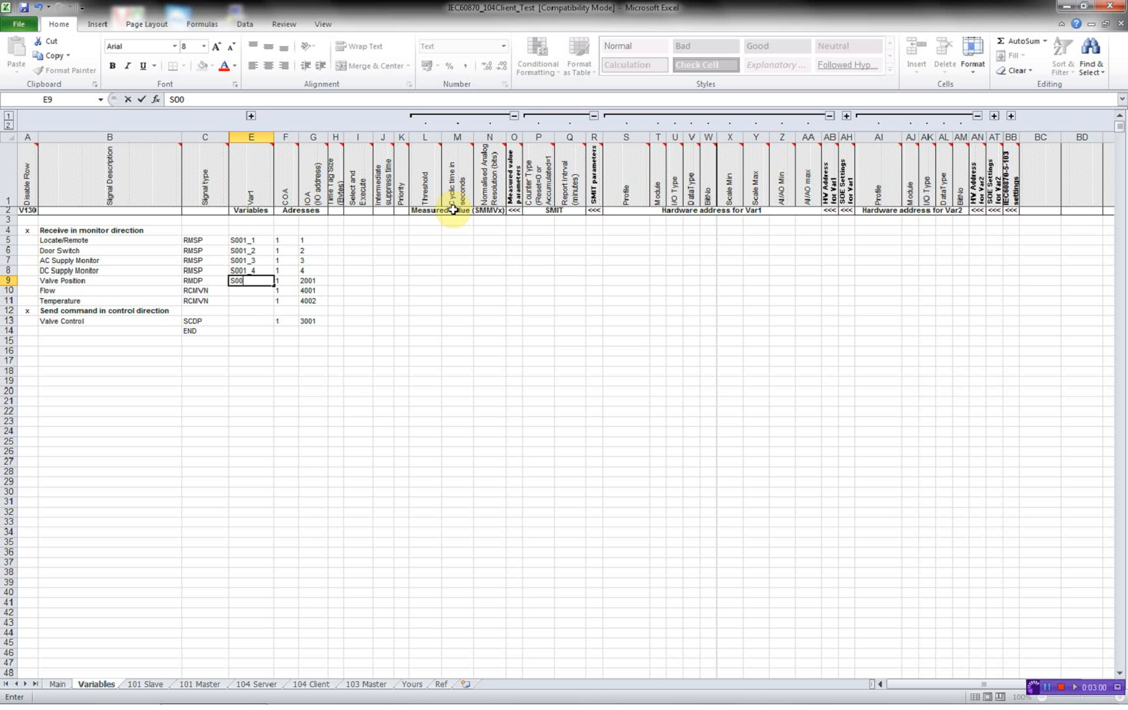
pyautogui.press('Return')
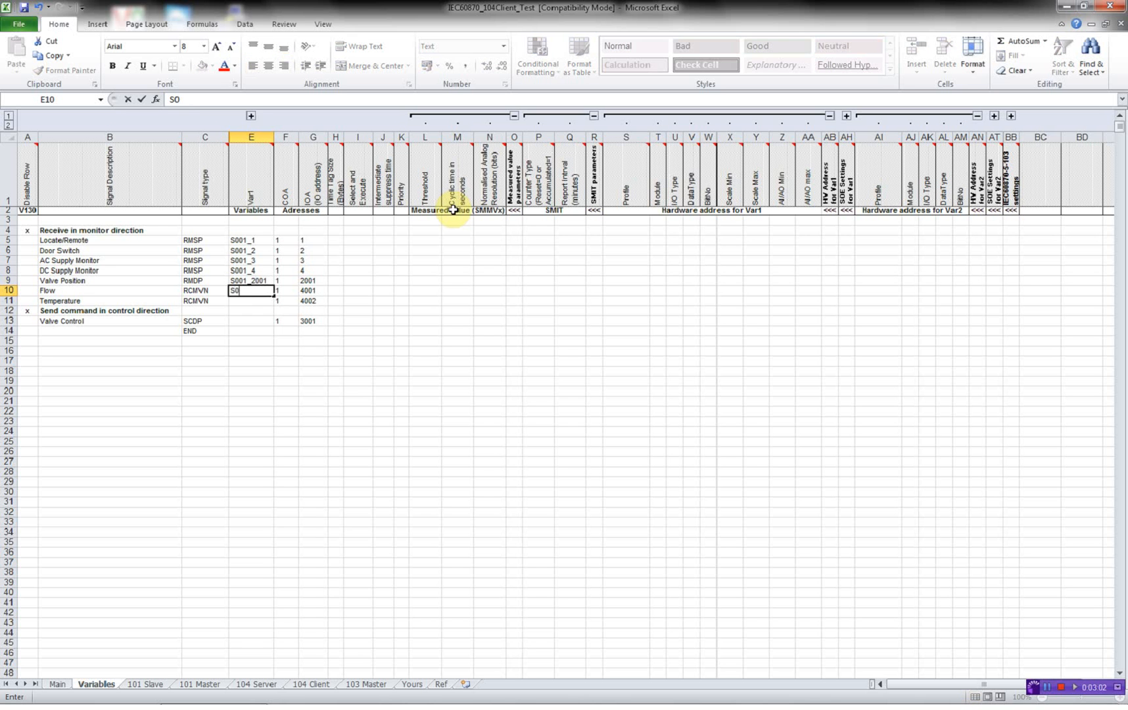
pyautogui.press('Return')
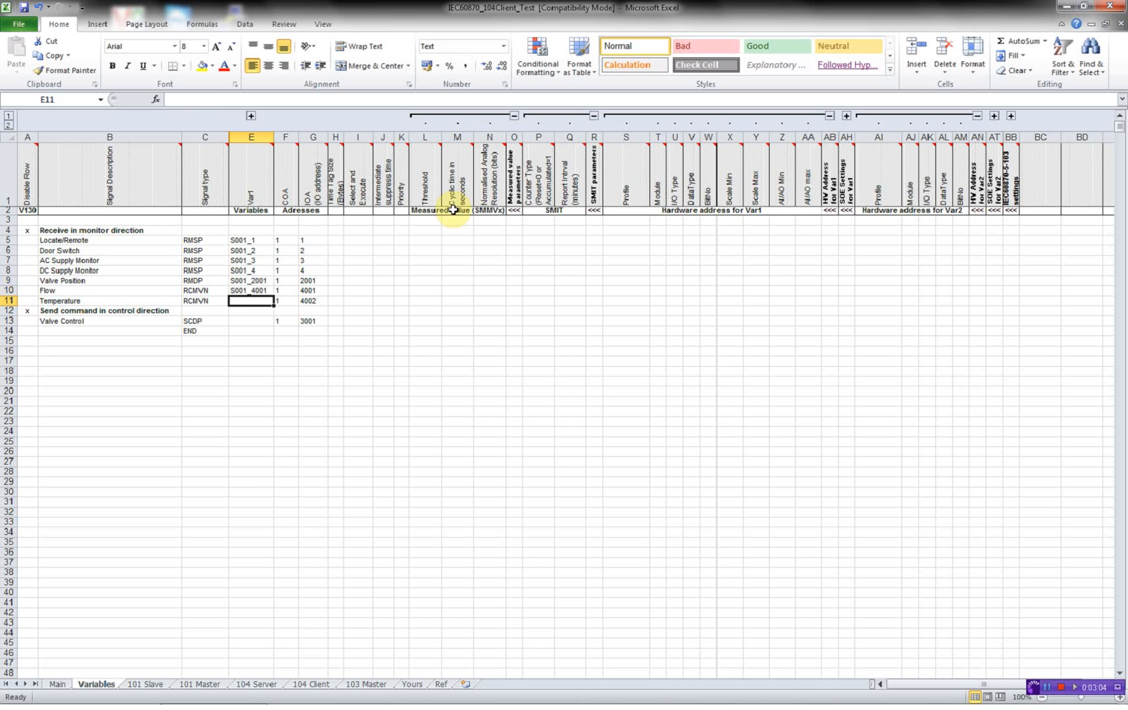
pyautogui.write('S001_4002')
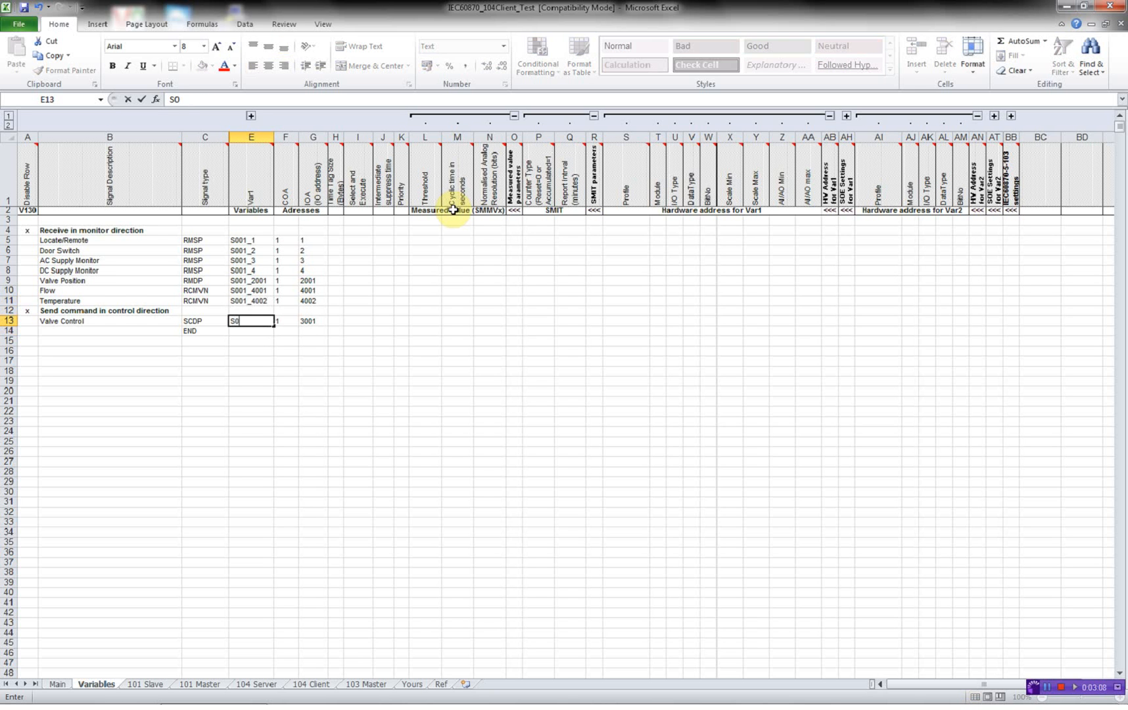
pyautogui.write('001_30')
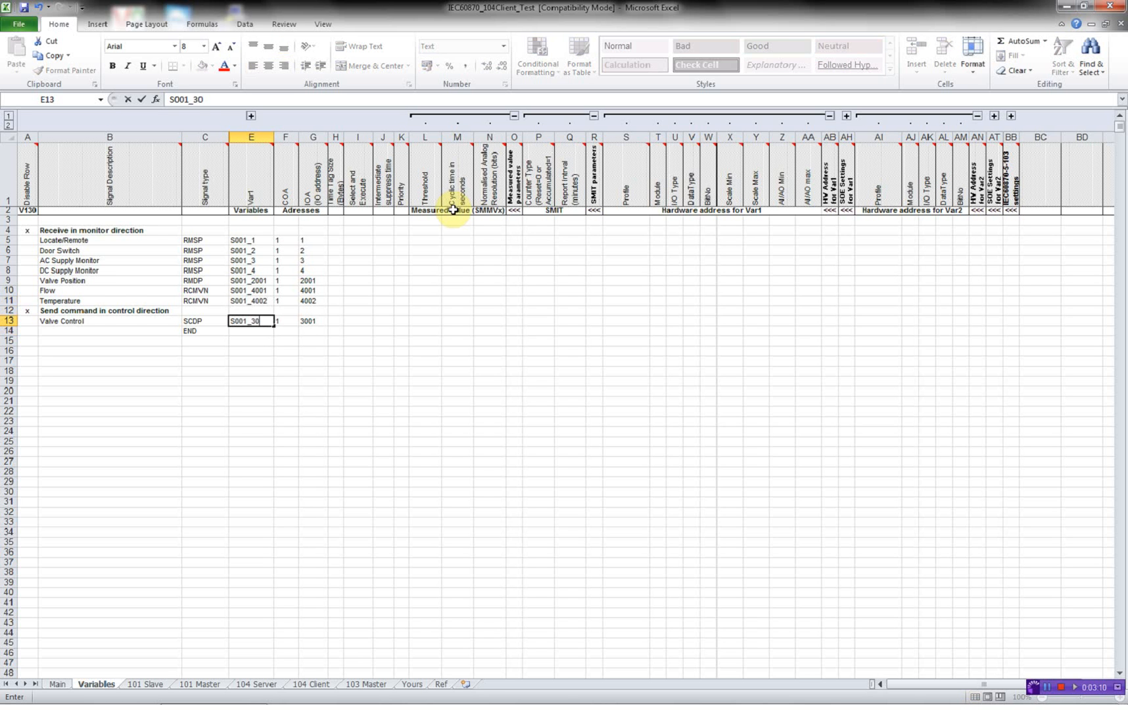
pyautogui.press('Return')
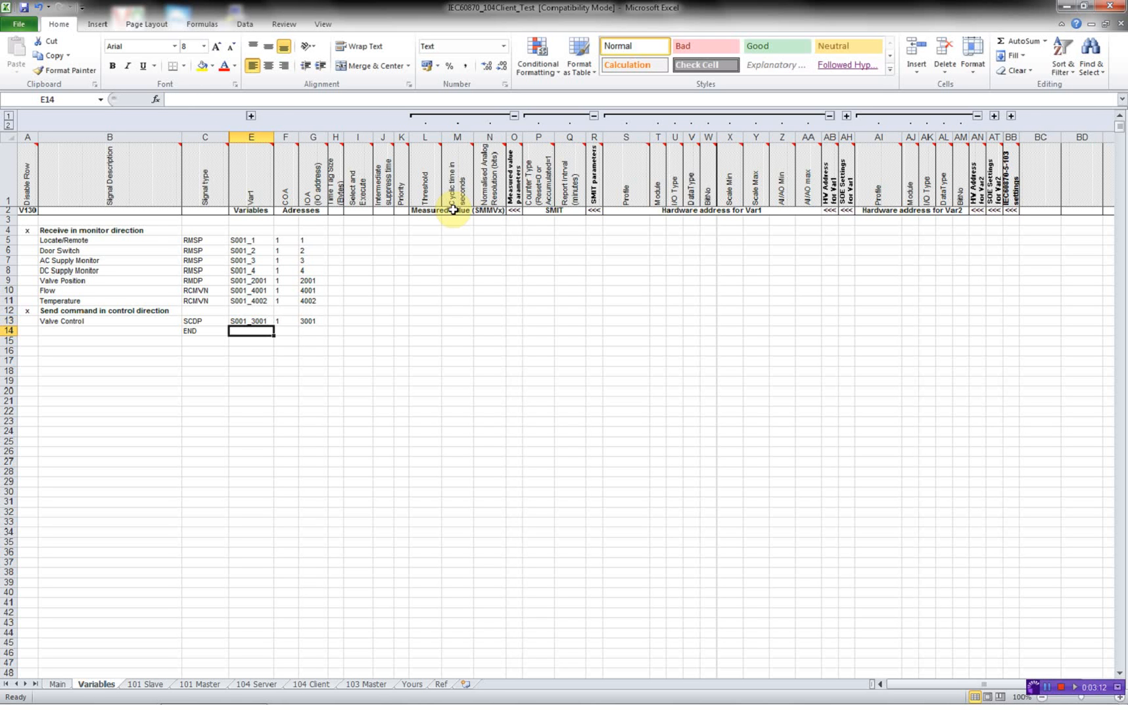
pyautogui.click(312, 321)
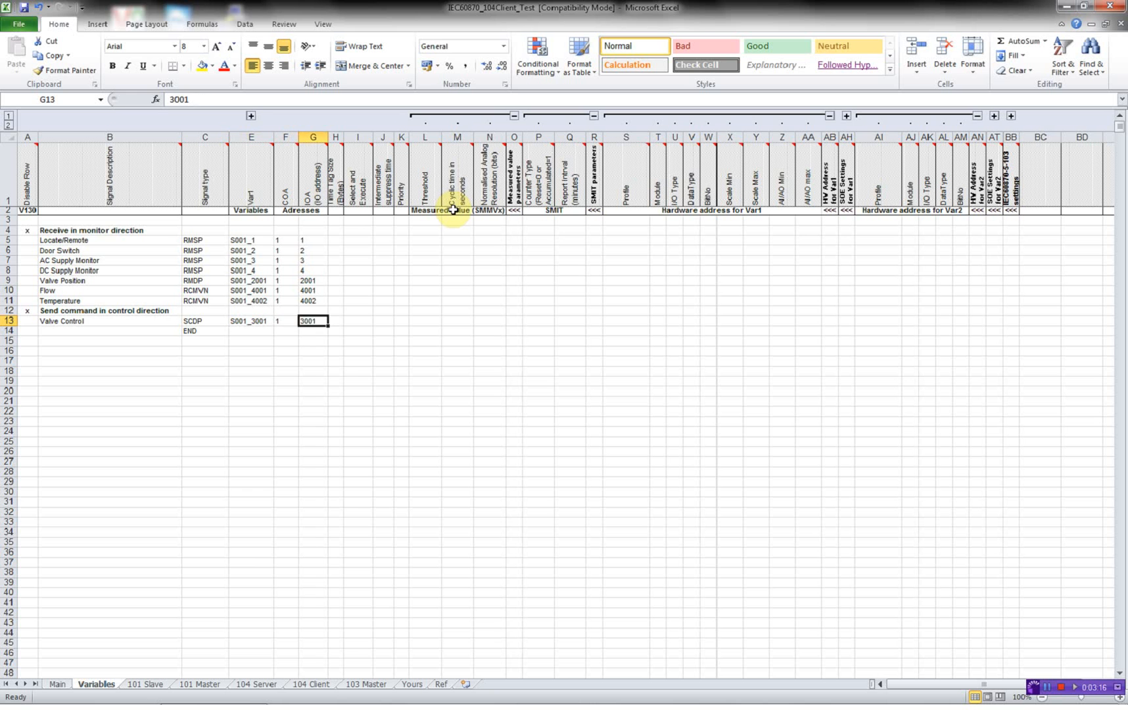
# - Give Valve Control False for select-and-execute and 0 in column H, then move to the 104 Client sheet
pyautogui.click(358, 321)
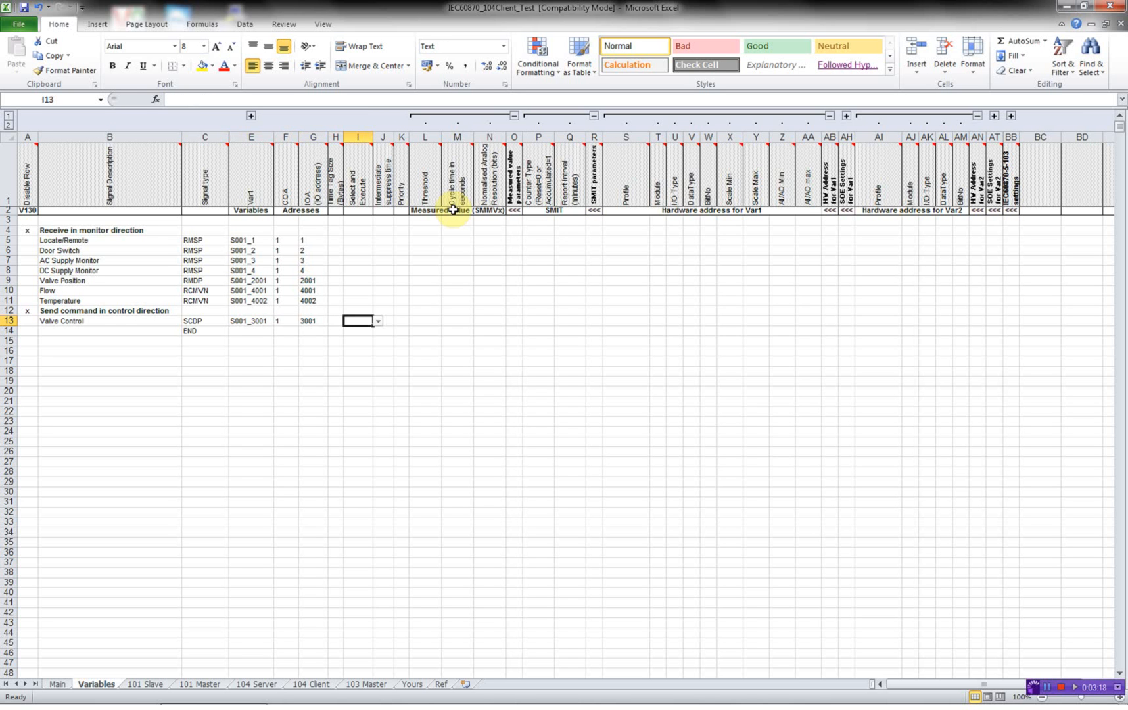
pyautogui.moveTo(381, 167)
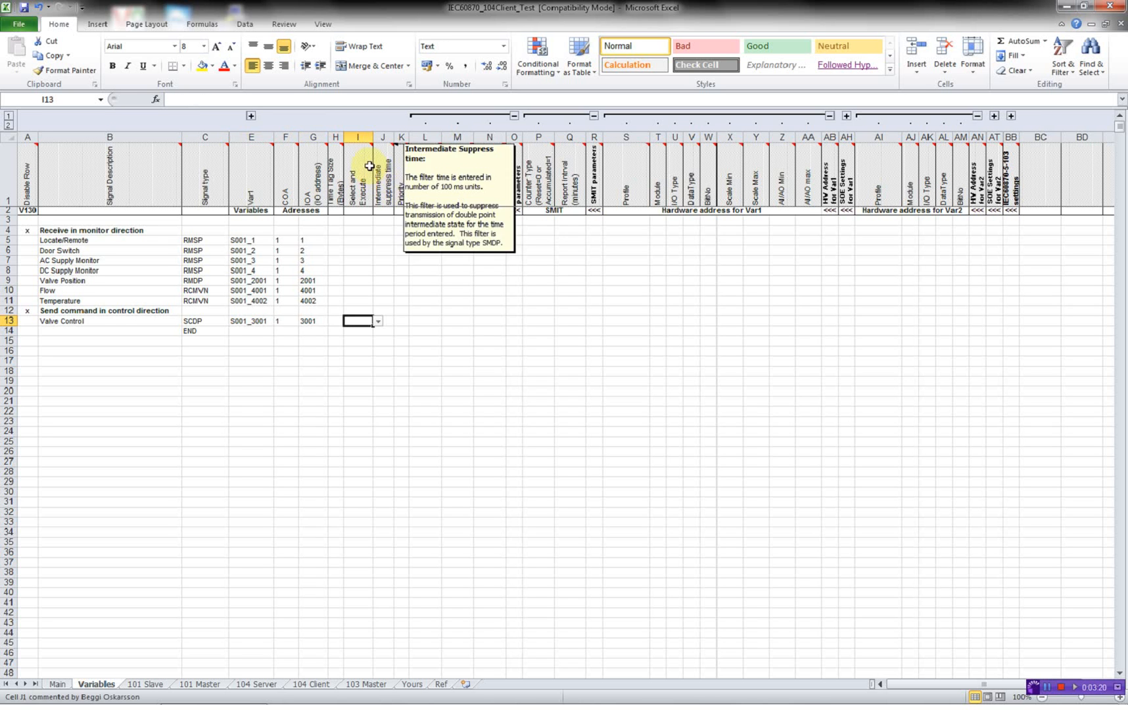
pyautogui.moveTo(357, 165)
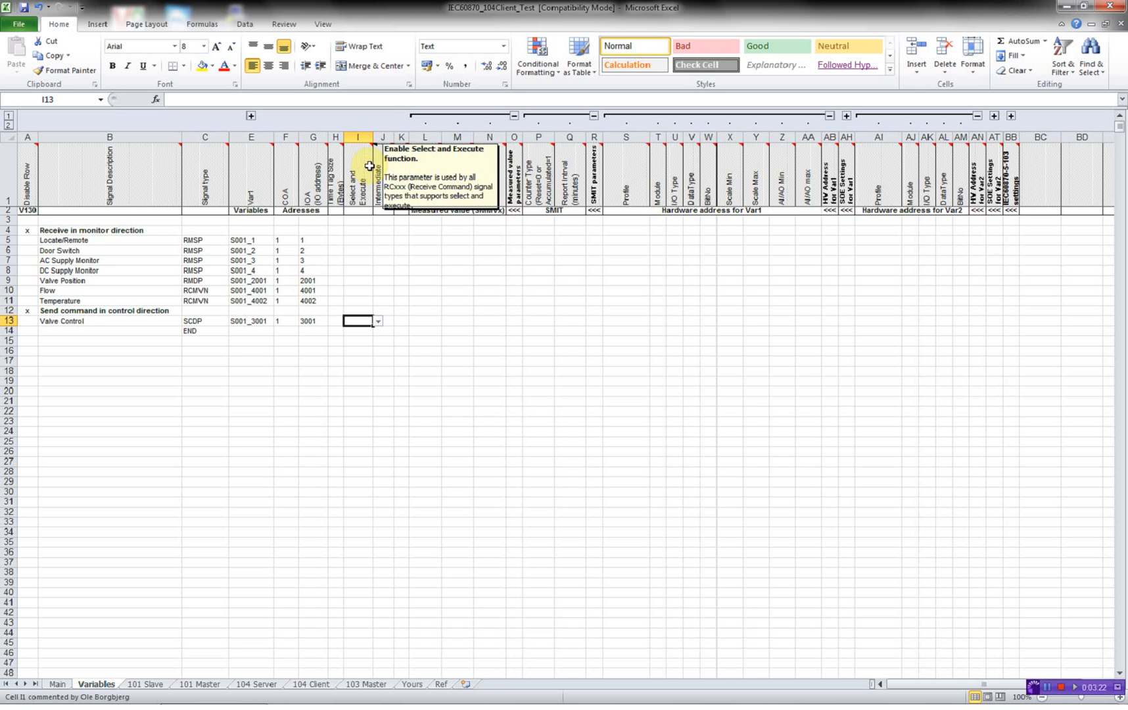
pyautogui.moveTo(356, 325)
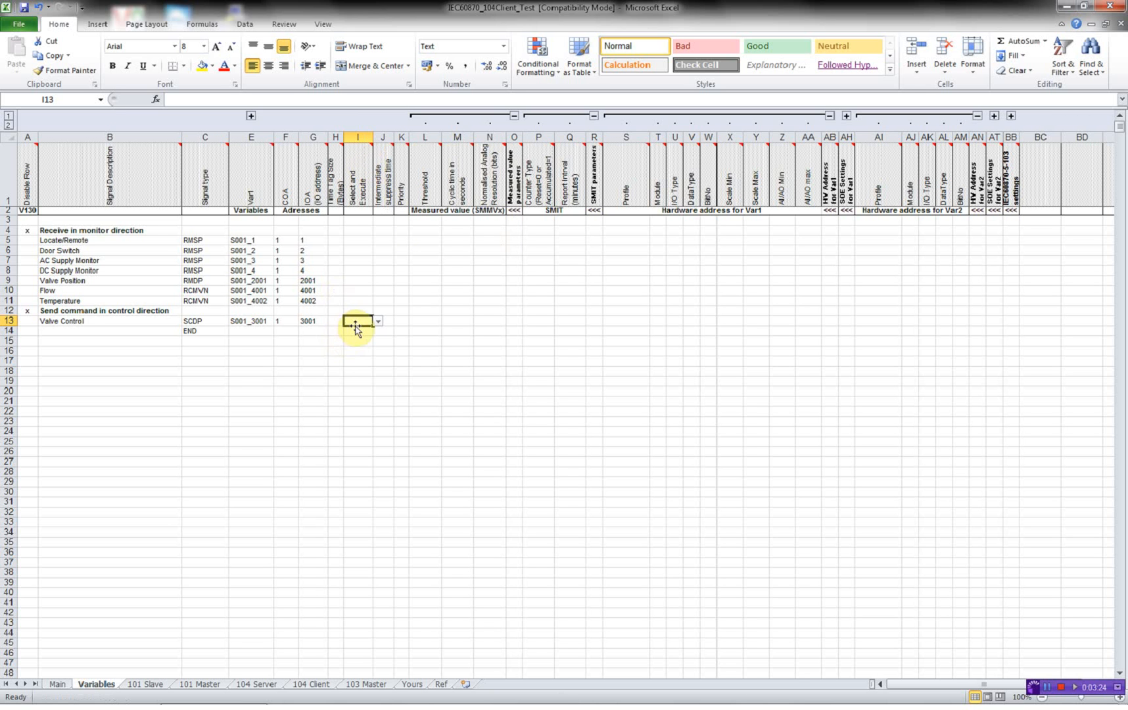
pyautogui.write('False')
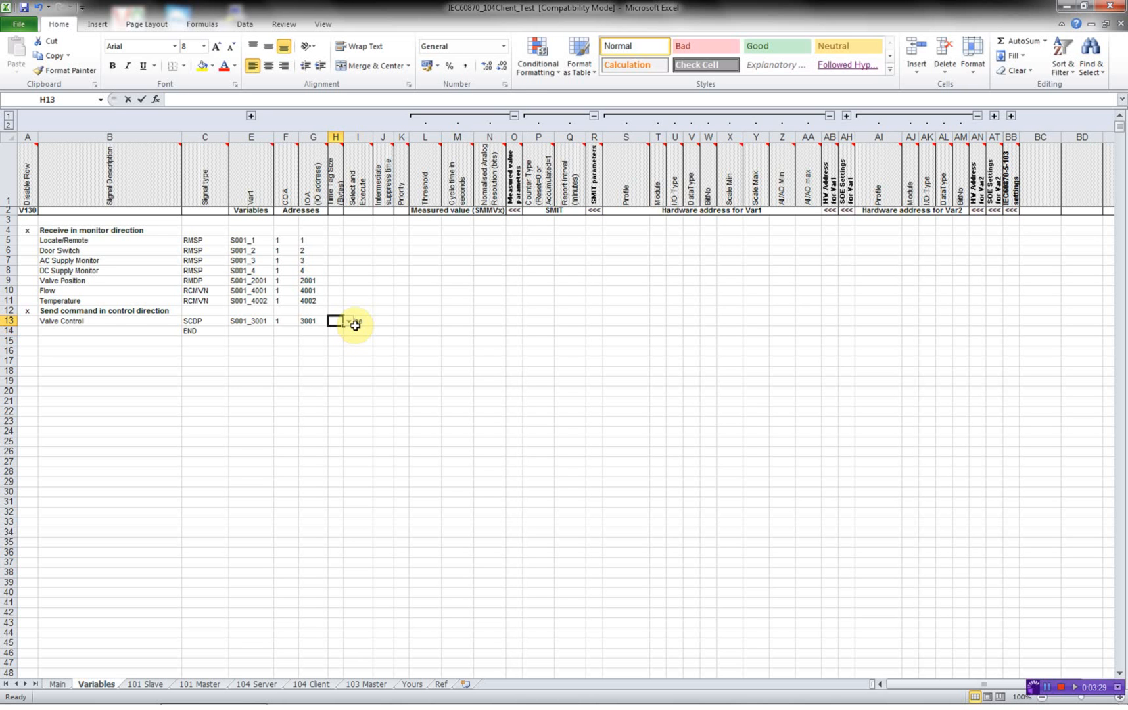
pyautogui.write('0')
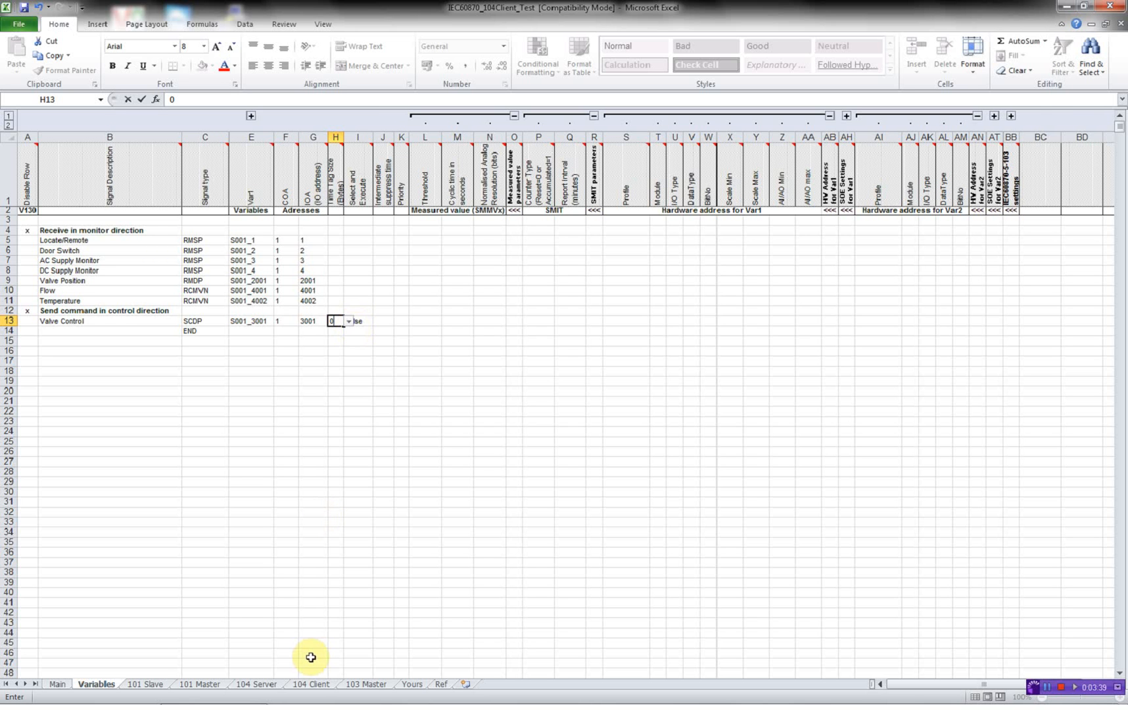
pyautogui.click(310, 684)
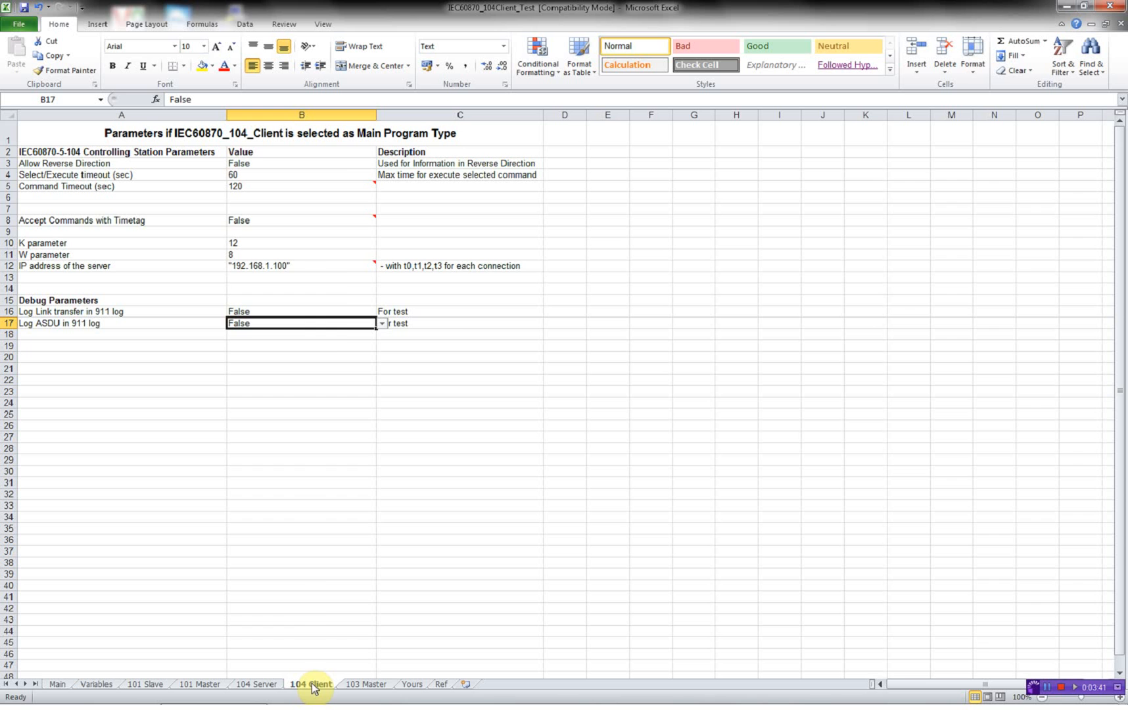
pyautogui.moveTo(308, 268)
pyautogui.write('27')
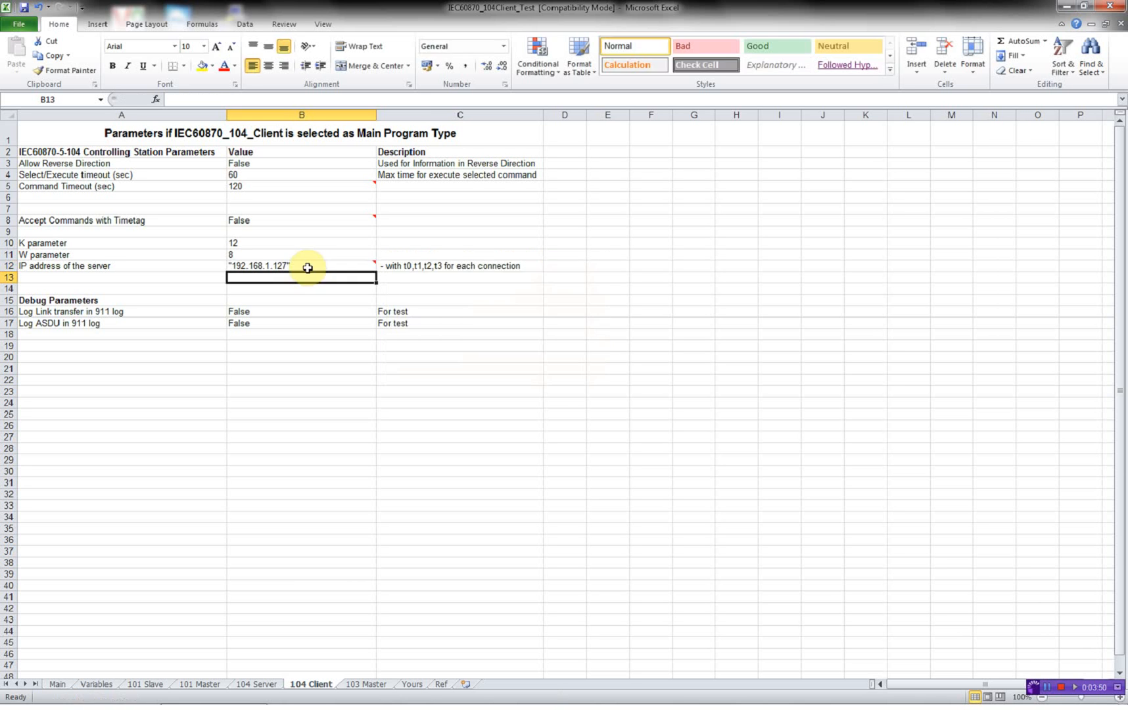
pyautogui.moveTo(315, 327)
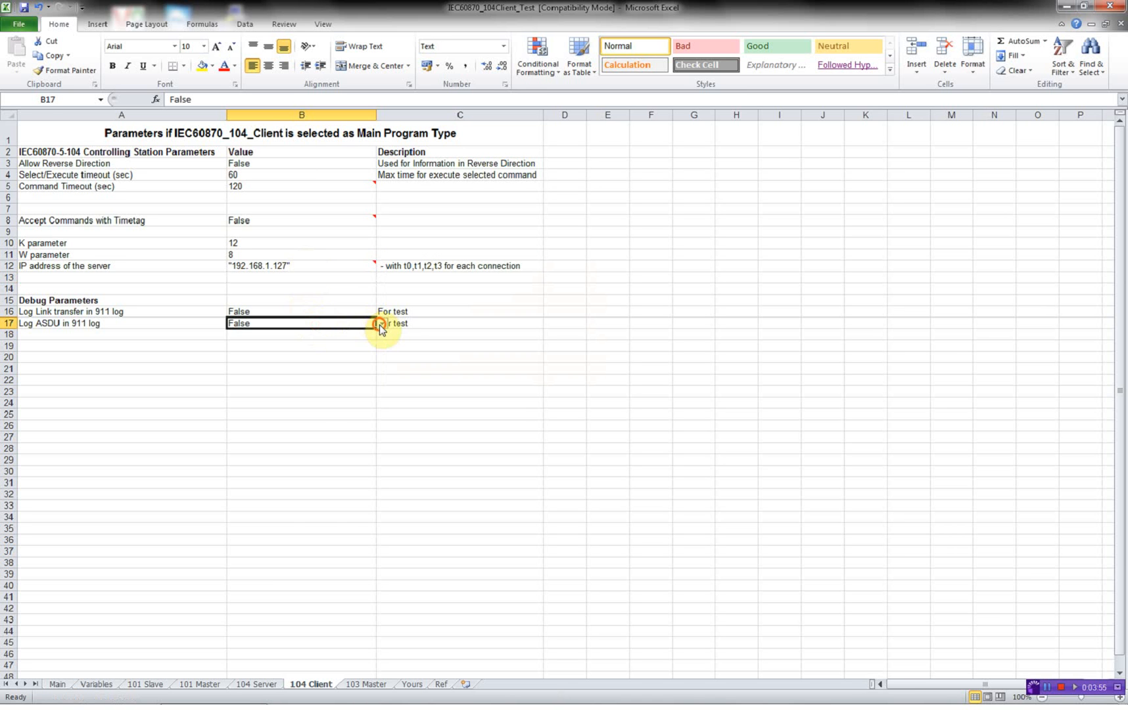
# - Set Log ASDU in 911 log to True on the 104 Client sheet
pyautogui.click(379, 323)
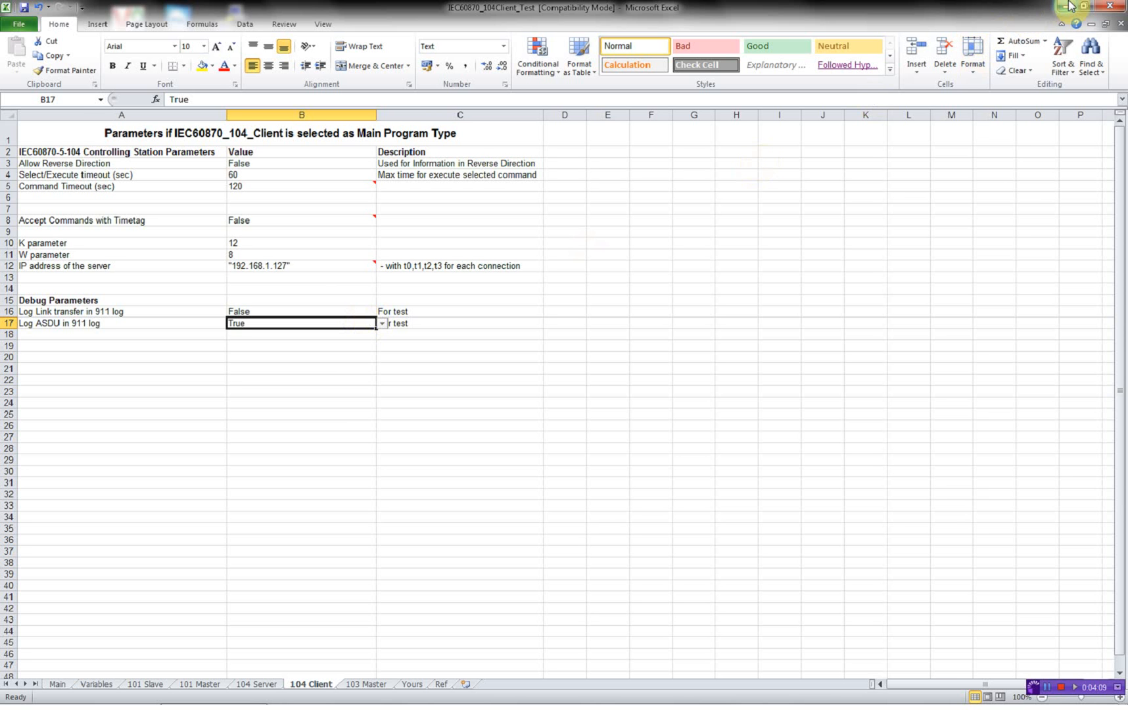
# - Launch the RTU32 IEC60870 code generator from the desktop and confirm Download to RTU32 after generate is checked
pyautogui.click(1065, 7)
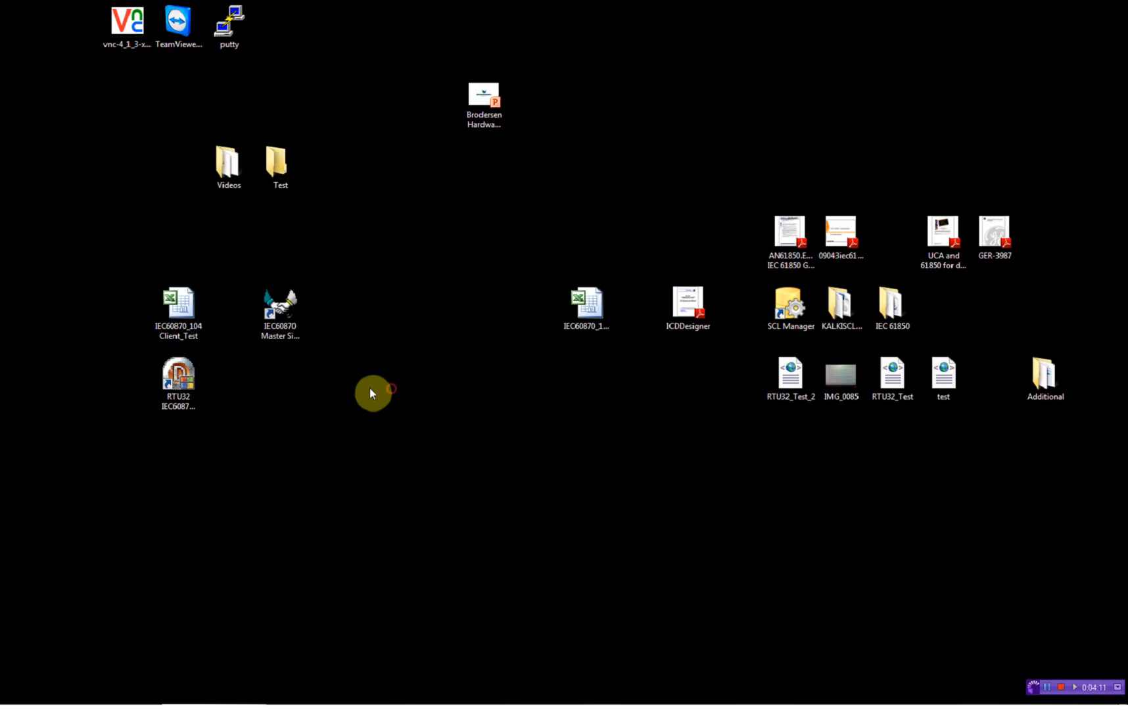
pyautogui.click(179, 378)
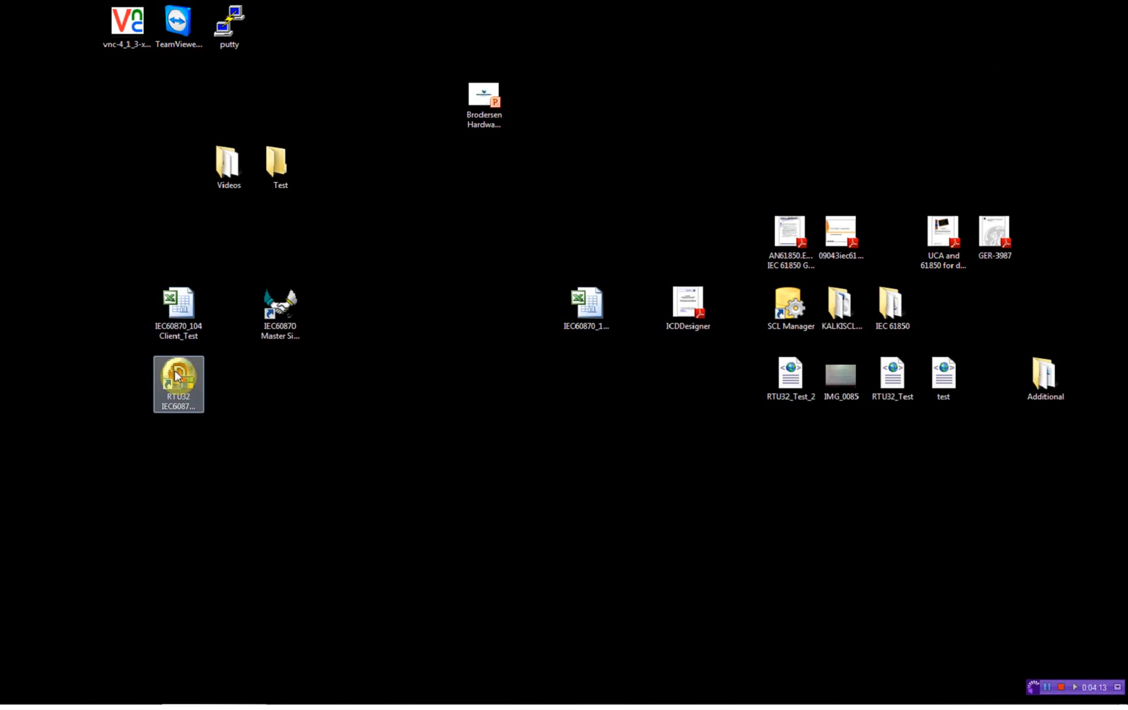
pyautogui.doubleClick(178, 384)
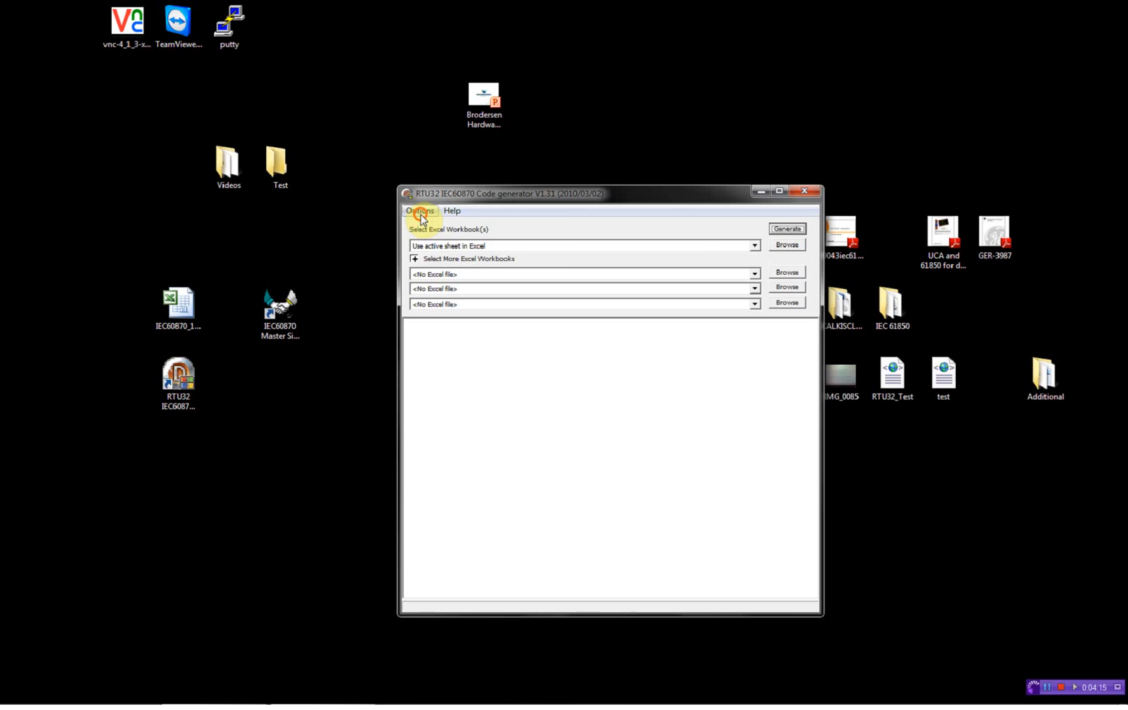
pyautogui.click(420, 211)
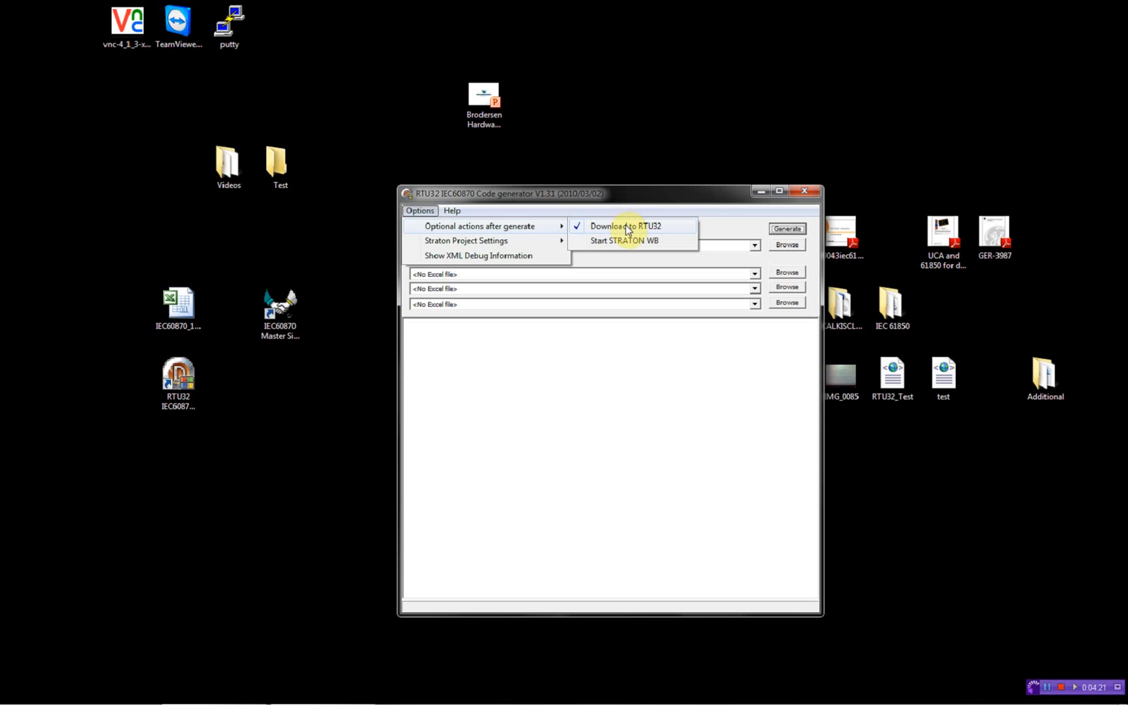
pyautogui.moveTo(665, 198)
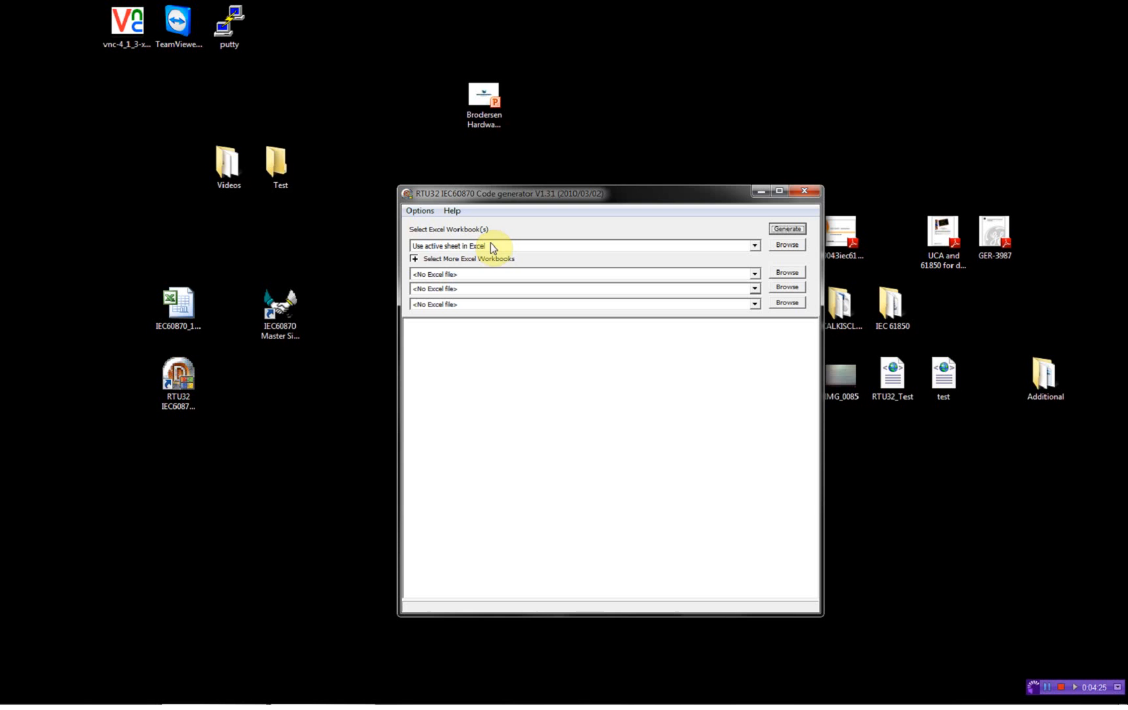
pyautogui.moveTo(542, 251)
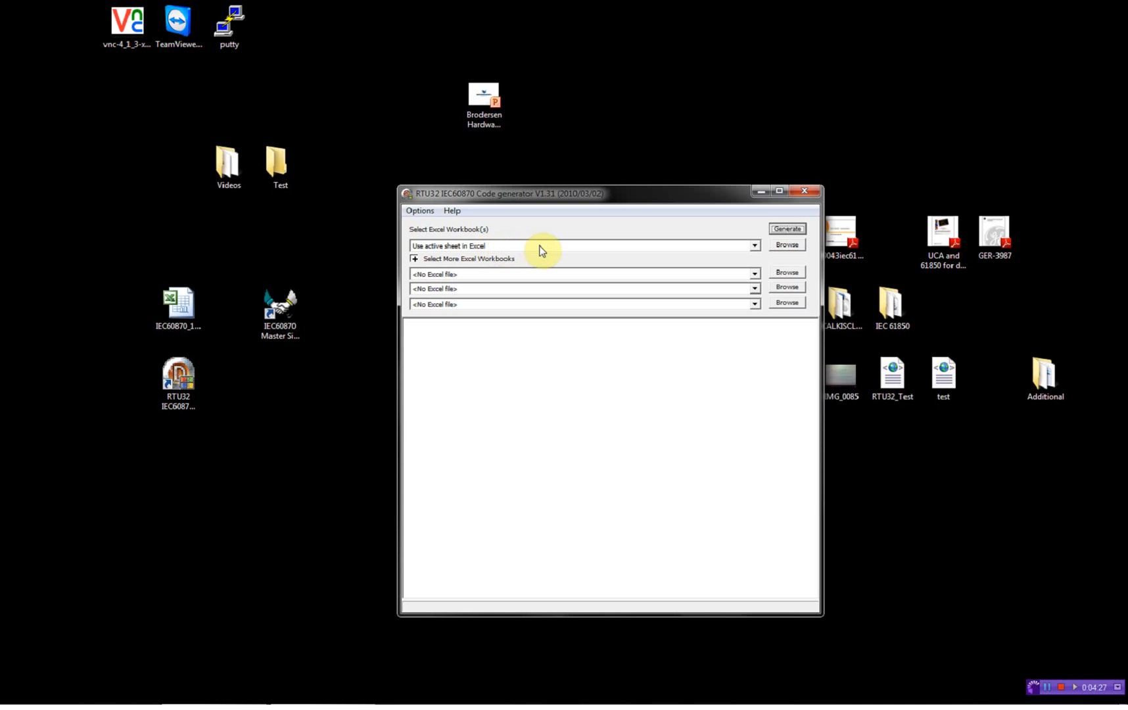
pyautogui.moveTo(786, 246)
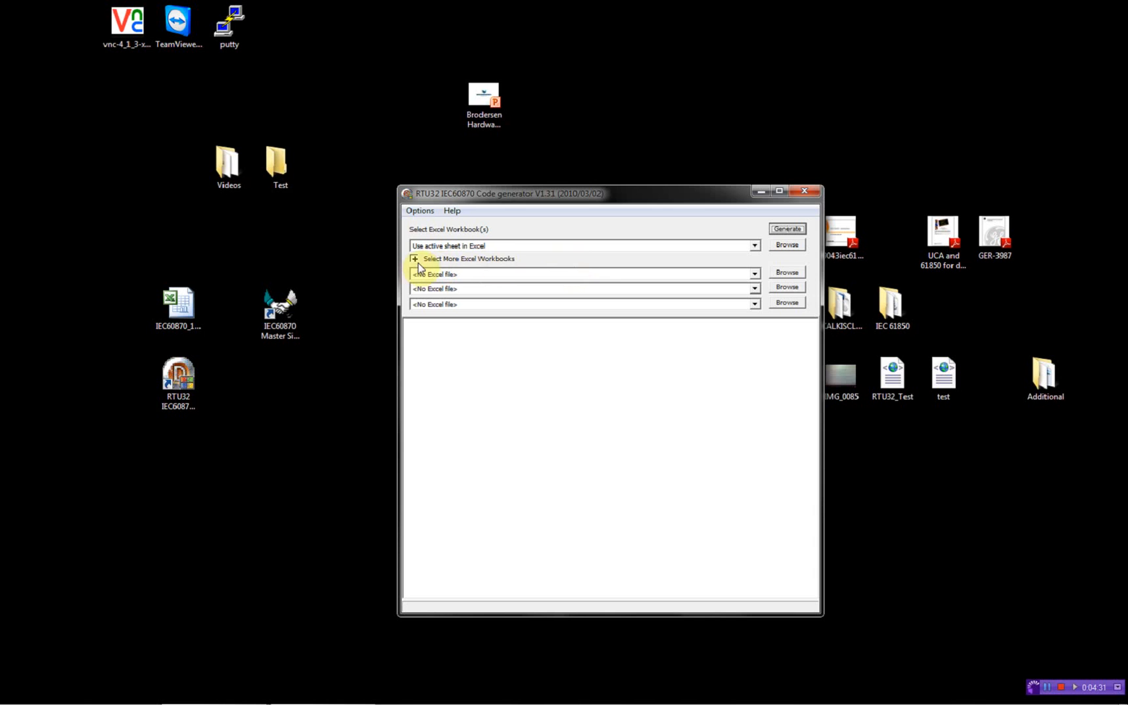
pyautogui.moveTo(677, 197)
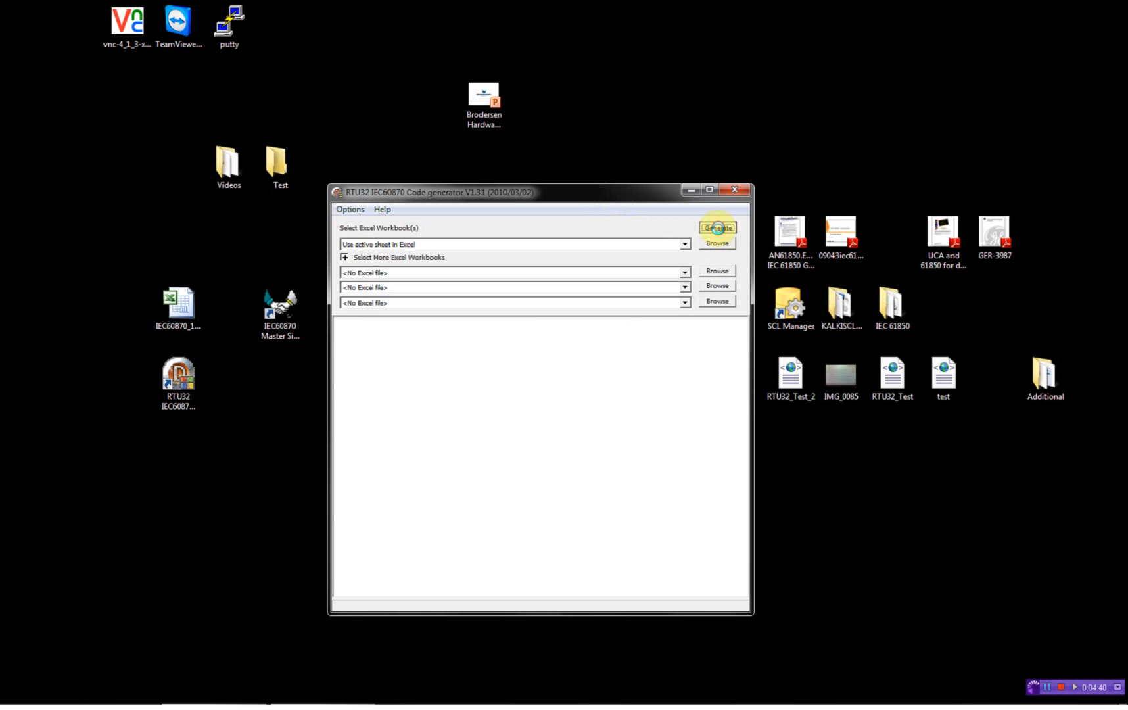
# - Generate the client project from the workbook and download it to the RTU32 at 192.168.1.145:502
pyautogui.click(718, 227)
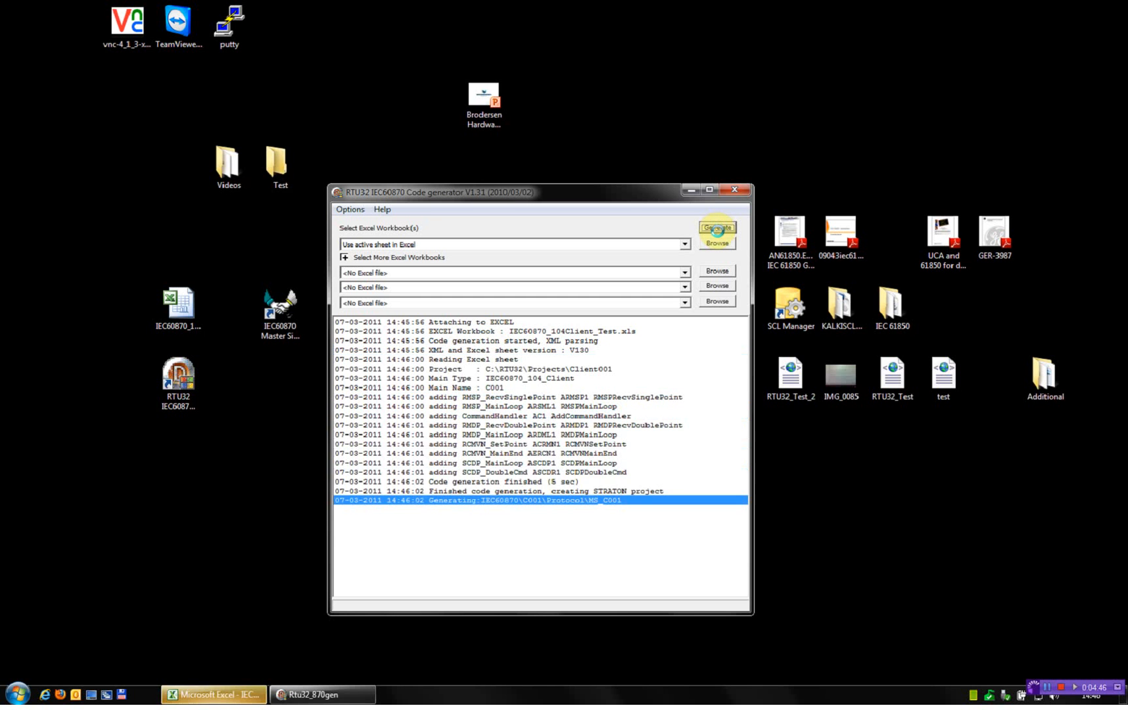
pyautogui.click(717, 228)
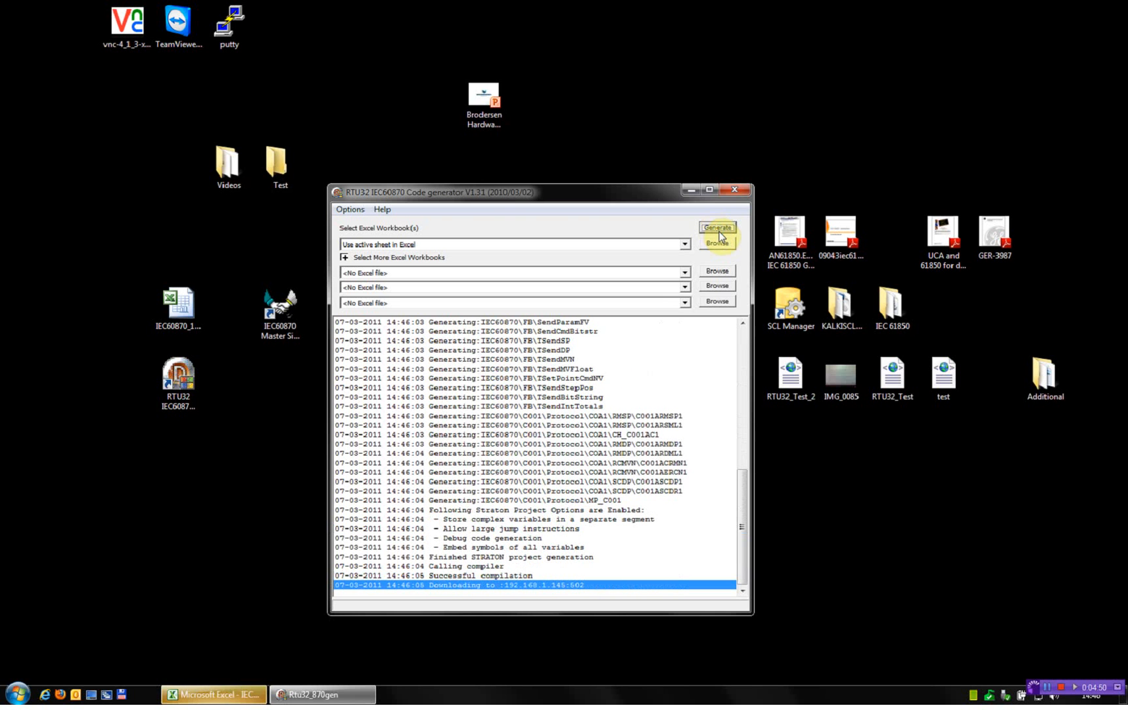
pyautogui.click(716, 228)
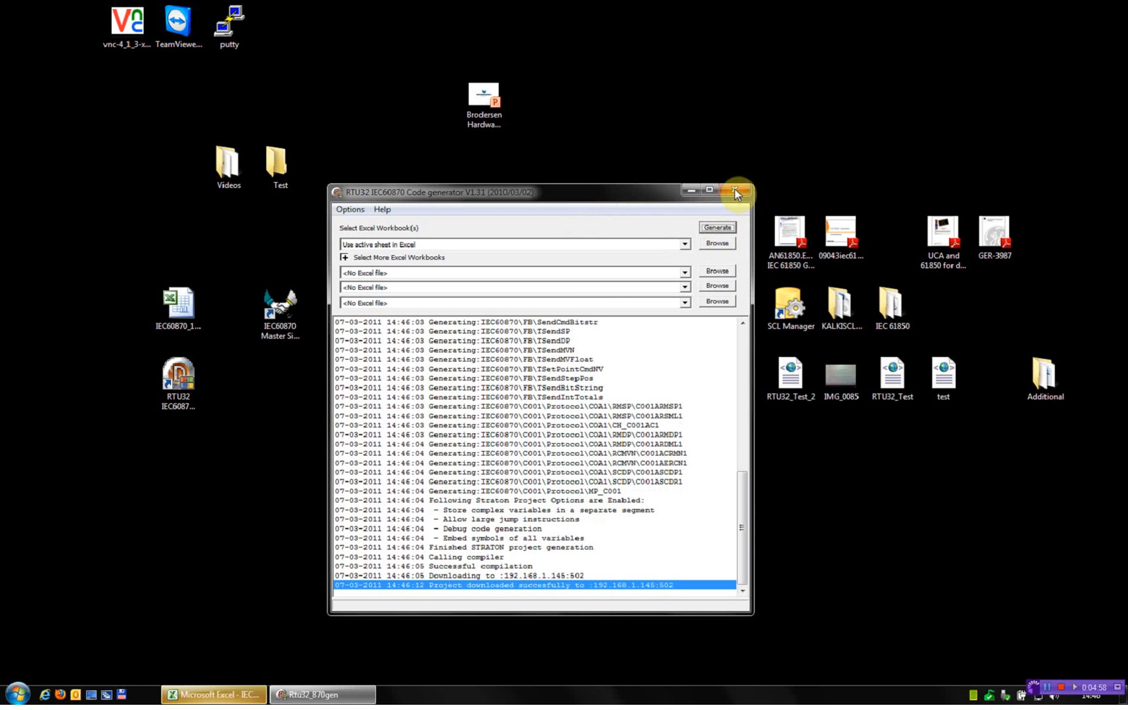
# - Close the generator and connect Telnet to 192.168.1.145 port 91 to show the 104 client log
pyautogui.click(737, 192)
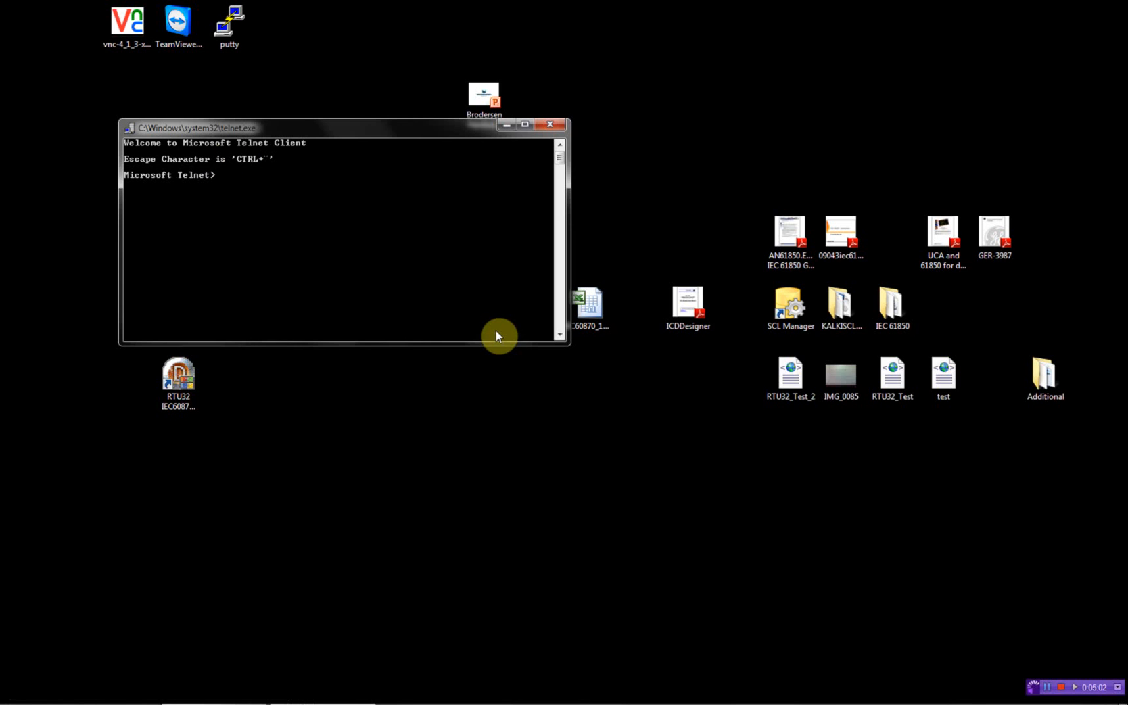
pyautogui.write('open 192.168.')
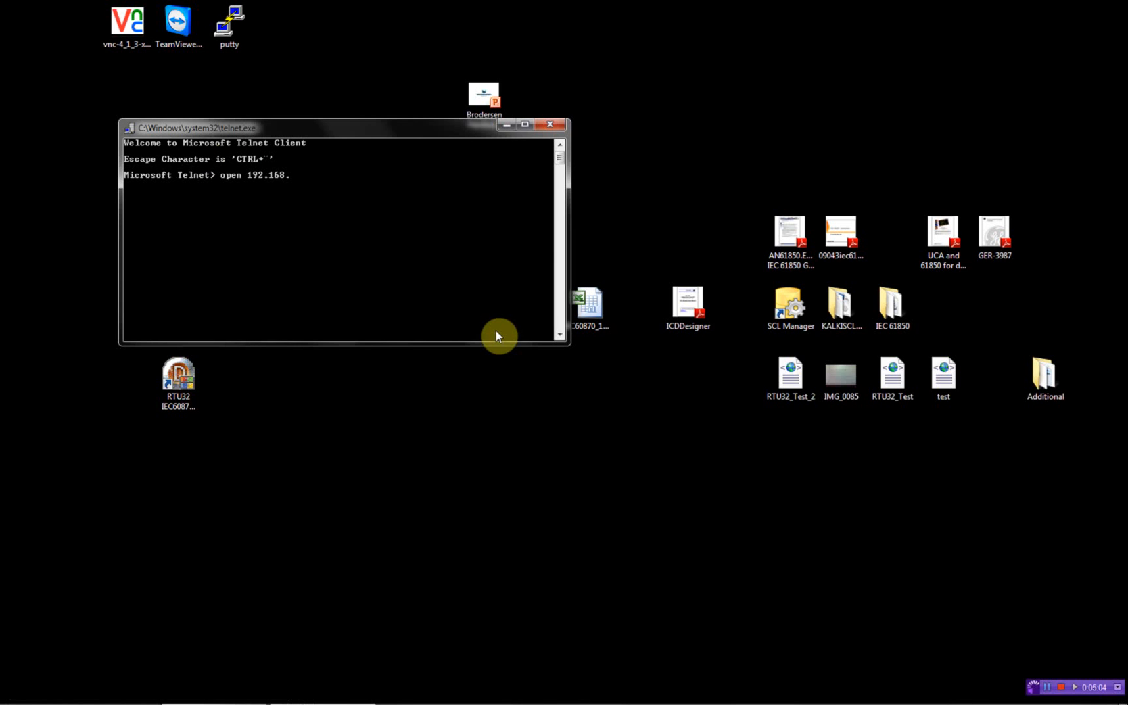
pyautogui.write('1.145 91')
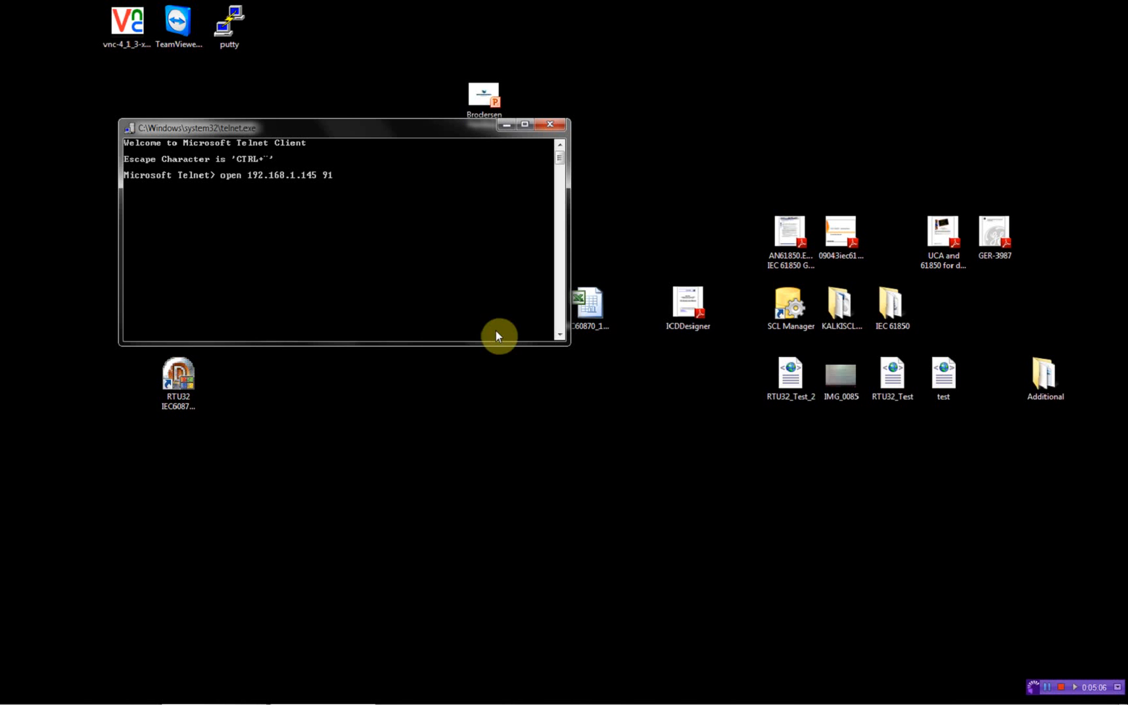
pyautogui.press('Return')
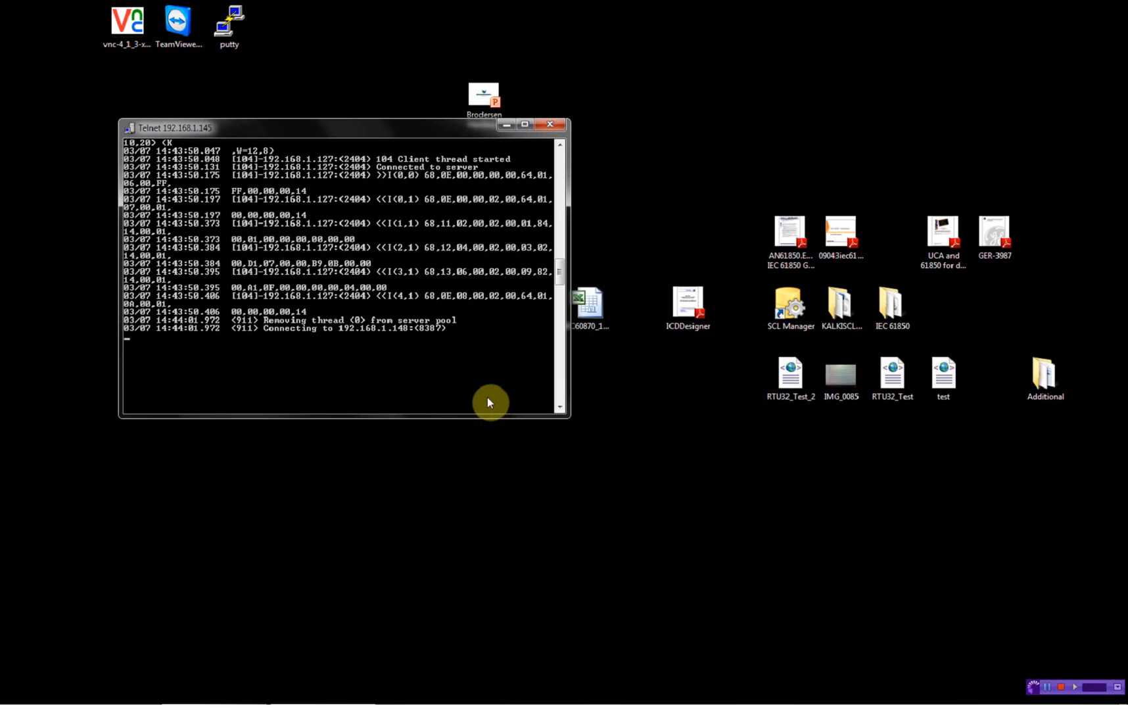
pyautogui.moveTo(560, 425)
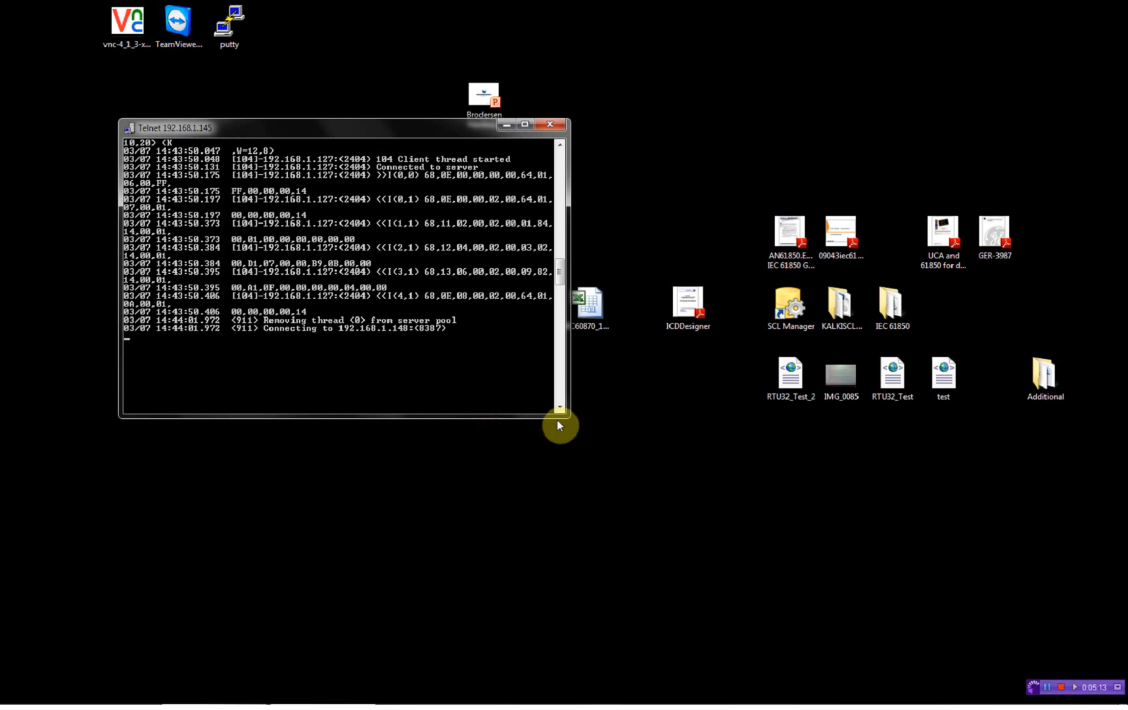
pyautogui.moveTo(502, 377)
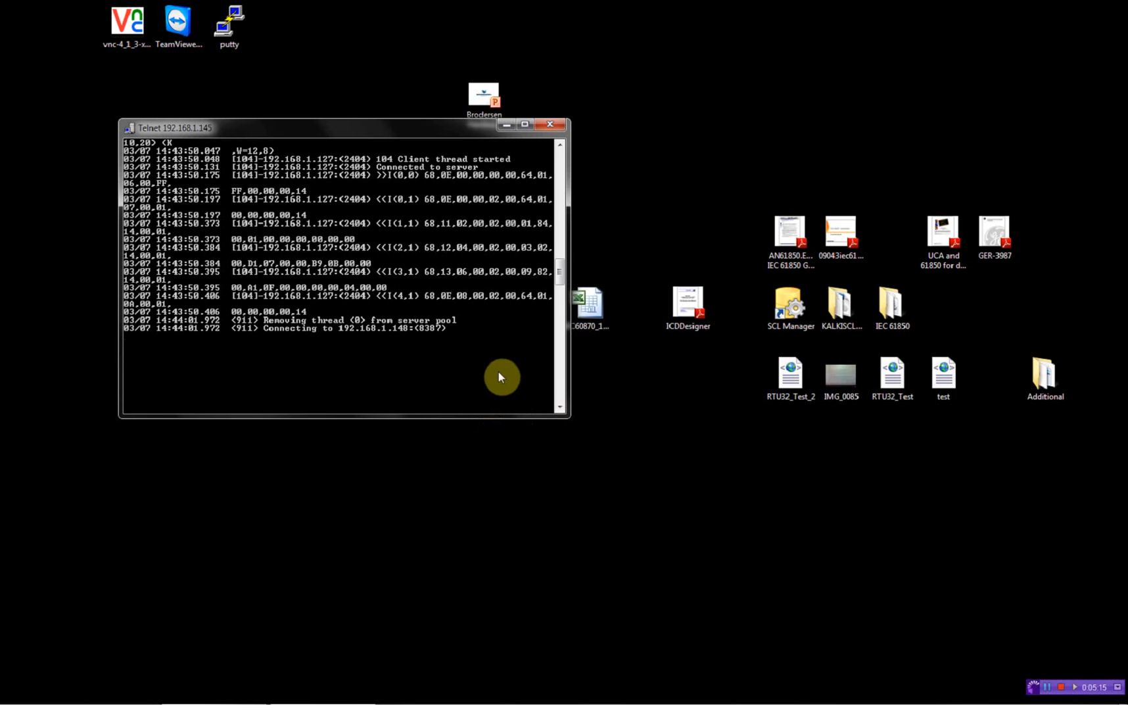